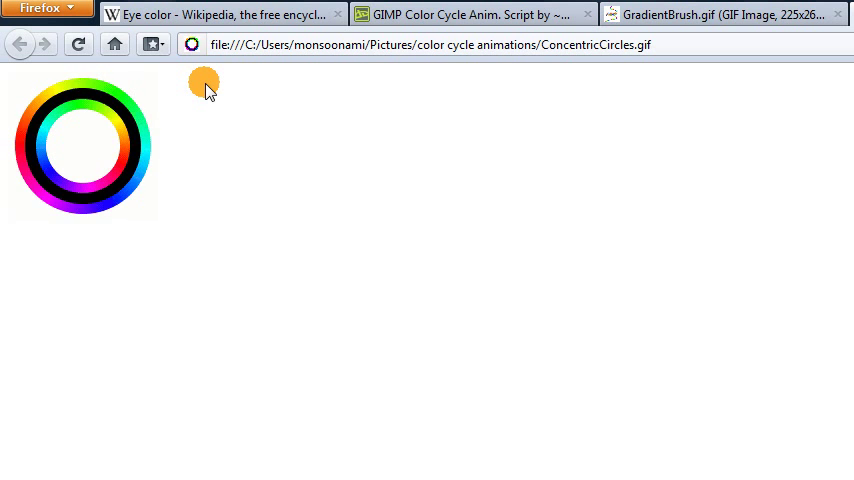
{"action": "mouse_move", "coordinate": [178, 78]}
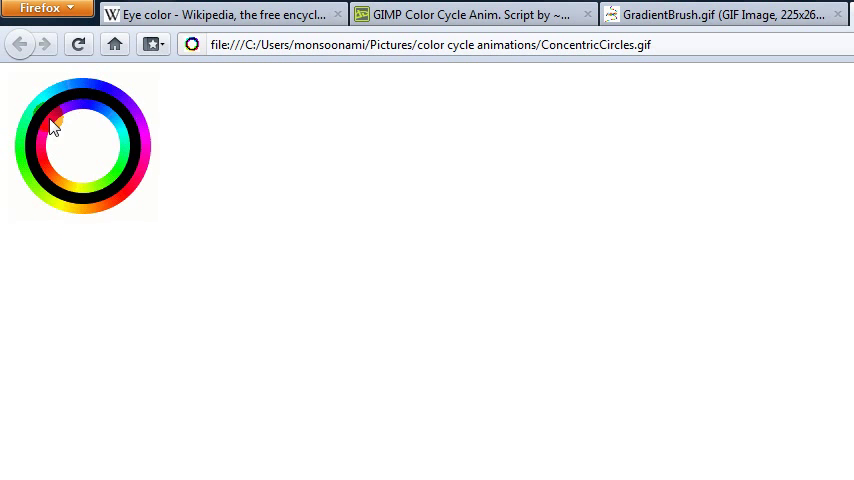
{"action": "mouse_move", "coordinate": [130, 105]}
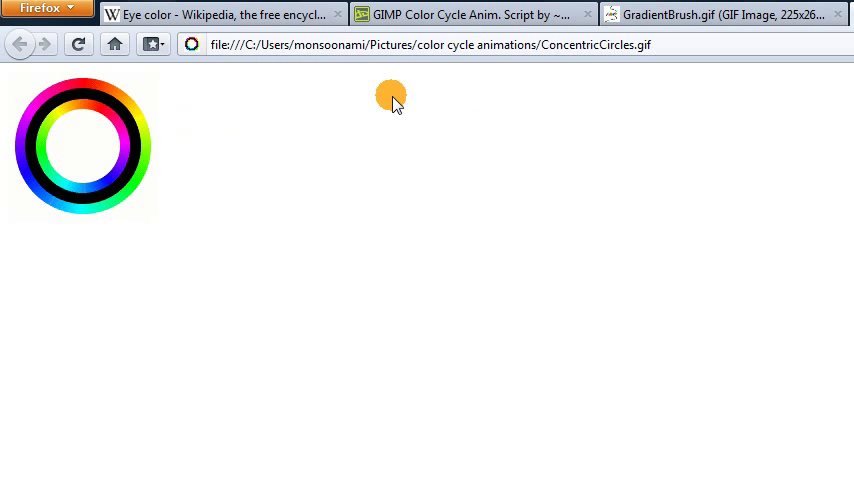
View the GradientBrush.gif colour-cycling animation, then go to the Color Cycle Anim. Script page
{"action": "left_click", "coordinate": [740, 14]}
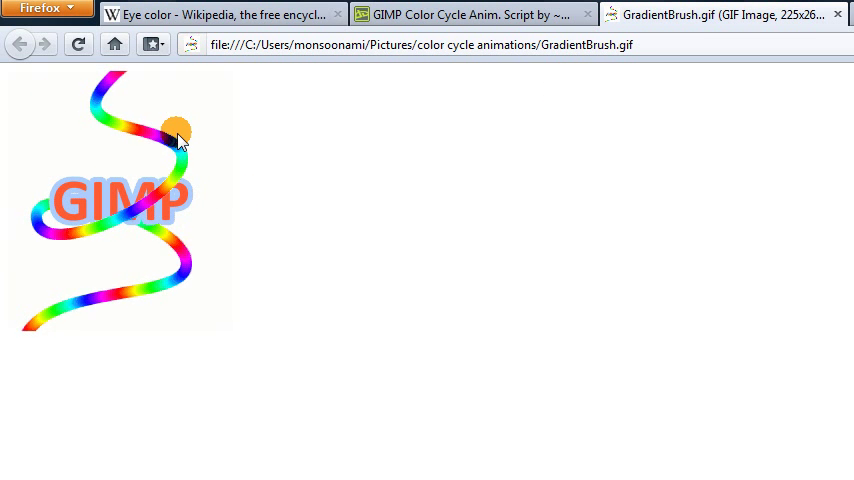
{"action": "mouse_move", "coordinate": [150, 203]}
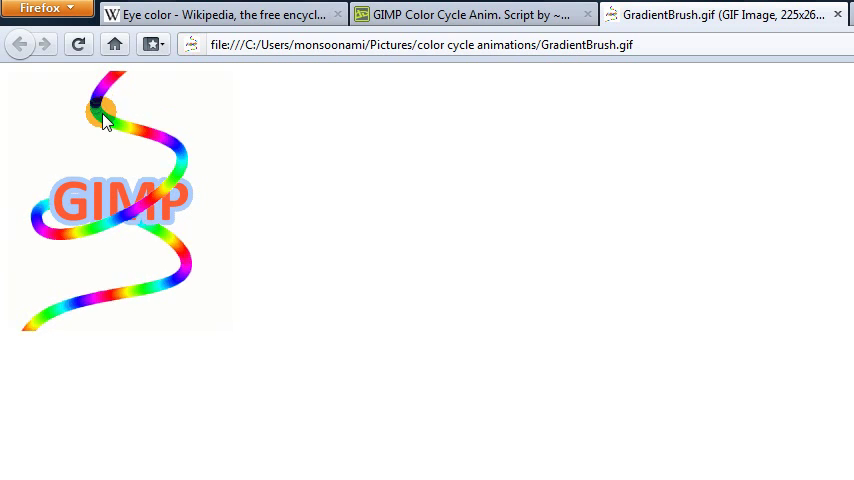
{"action": "left_click", "coordinate": [470, 16]}
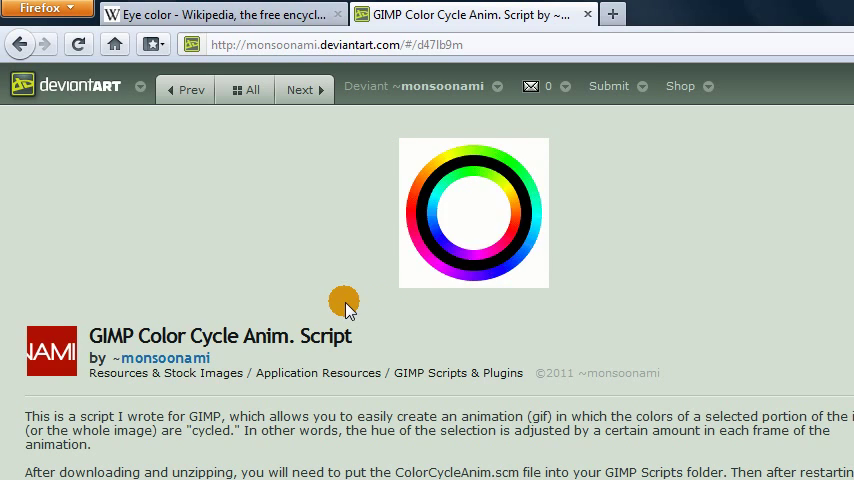
{"action": "mouse_move", "coordinate": [308, 256]}
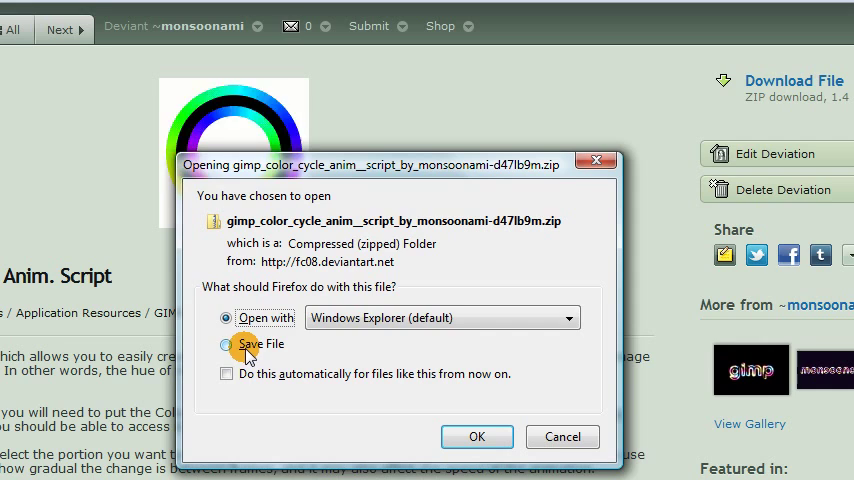
Save the Color Cycle Anim. Script ZIP archive to disk instead of opening it
{"action": "left_click", "coordinate": [226, 344]}
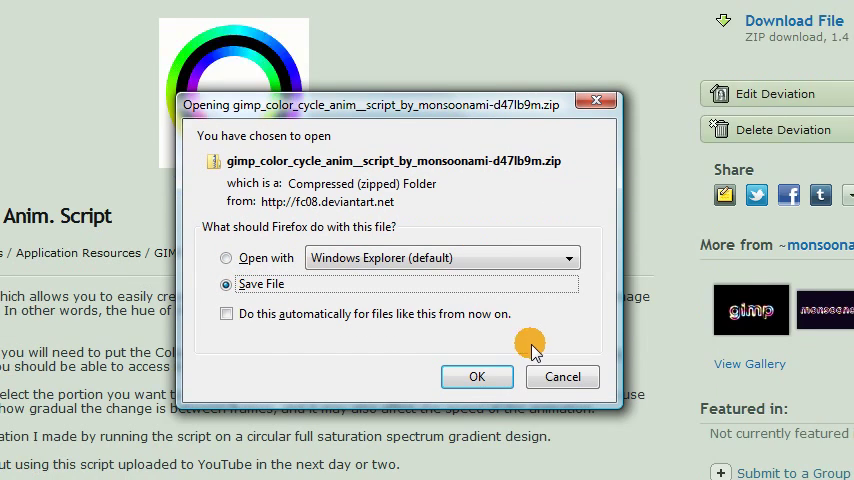
{"action": "left_click", "coordinate": [477, 376]}
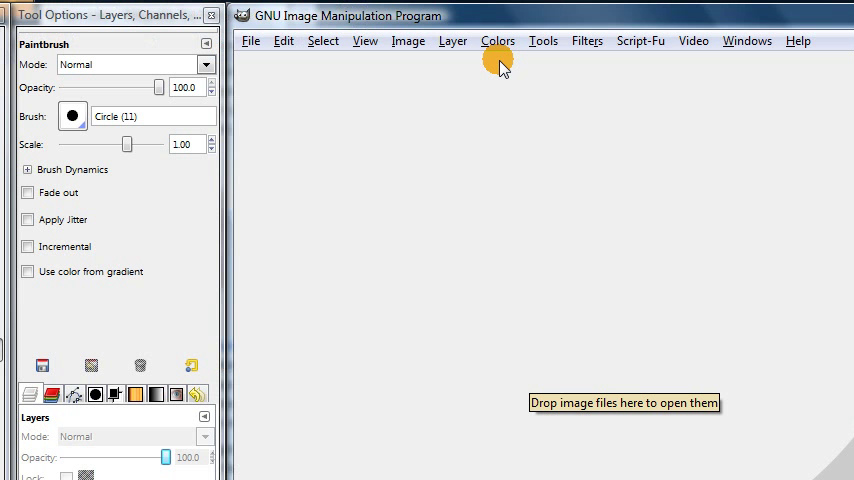
{"action": "mouse_move", "coordinate": [410, 62]}
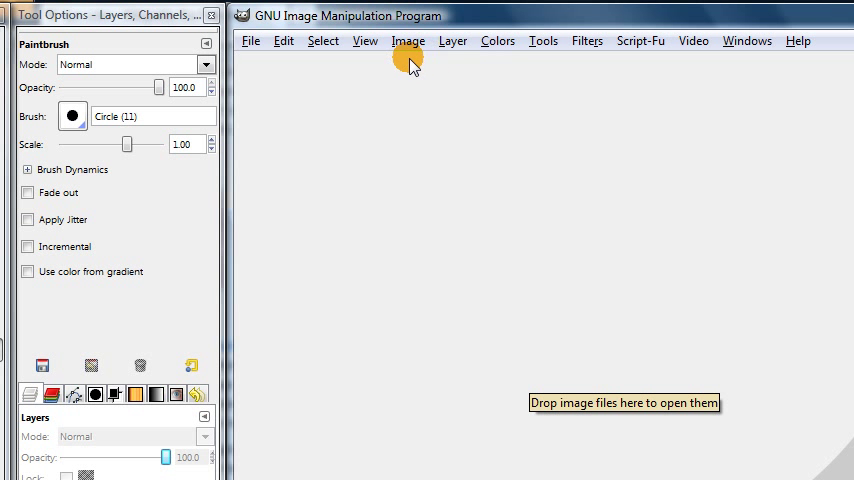
{"action": "left_click", "coordinate": [283, 40]}
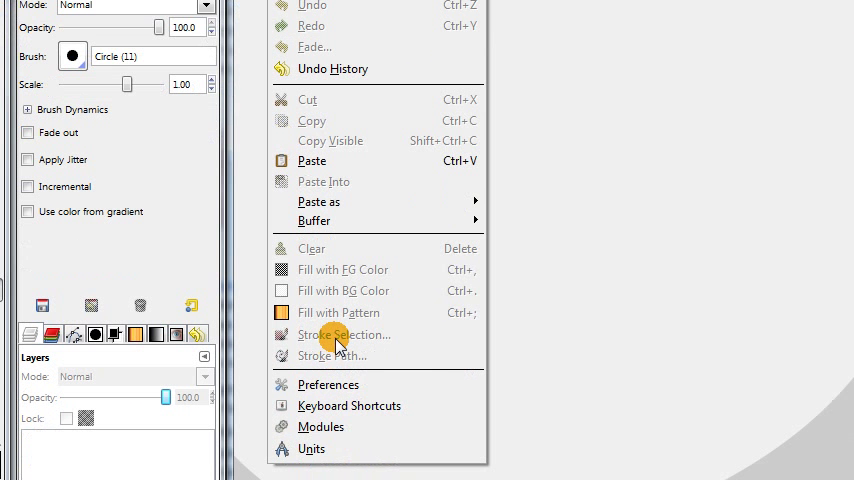
{"action": "left_click", "coordinate": [333, 332]}
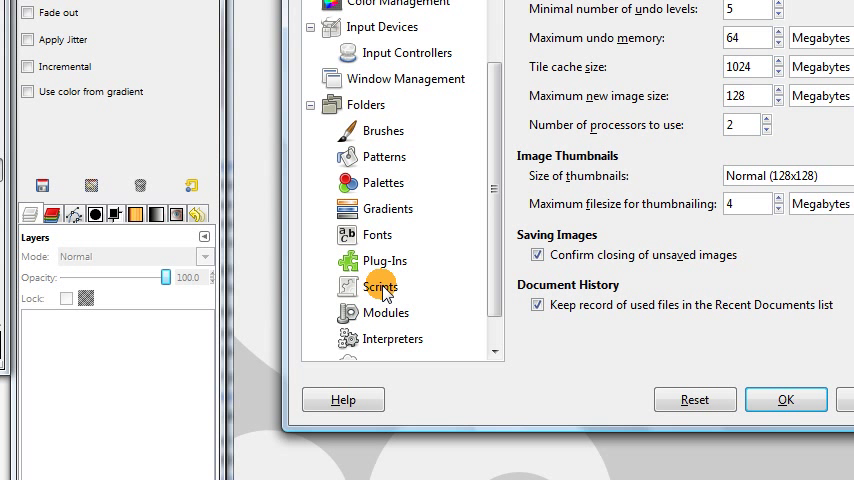
{"action": "left_click", "coordinate": [380, 287]}
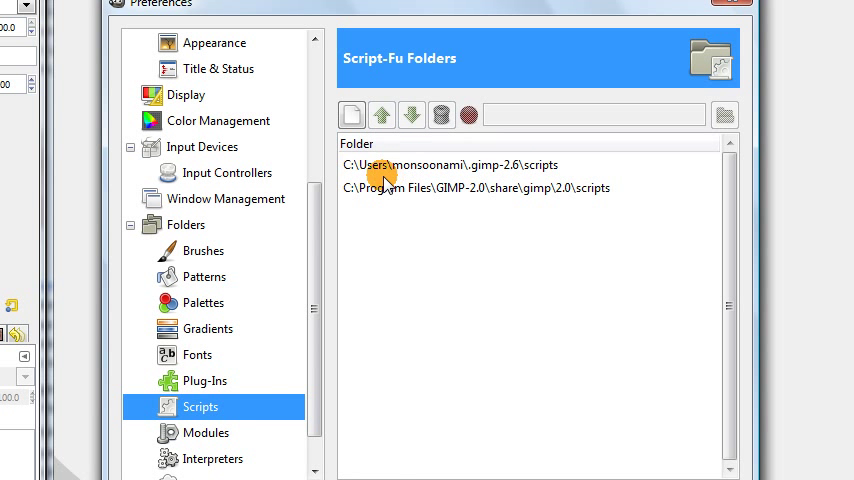
{"action": "mouse_move", "coordinate": [445, 193]}
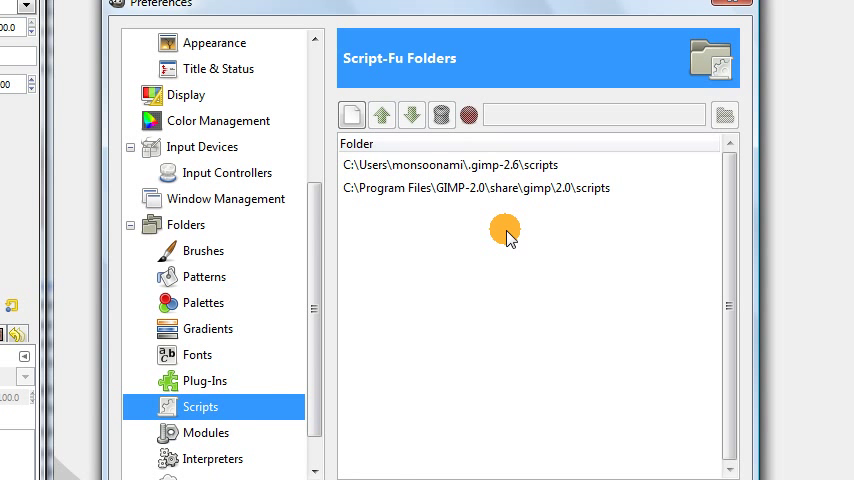
{"action": "mouse_move", "coordinate": [441, 165]}
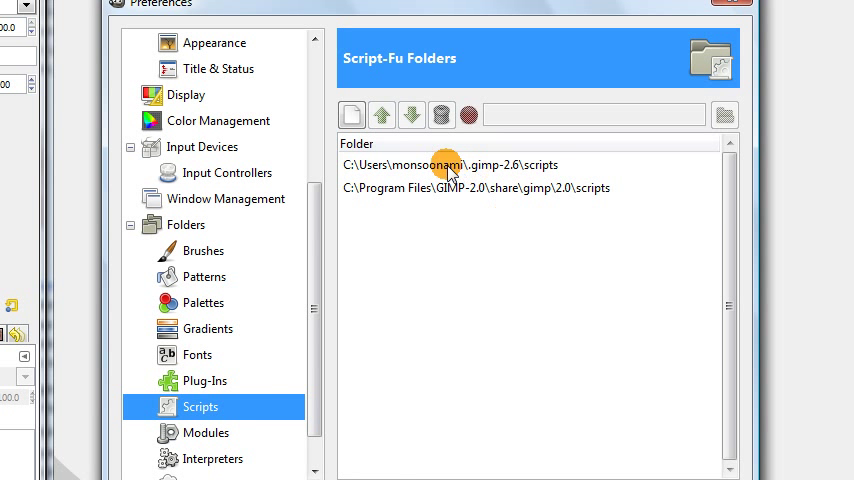
{"action": "left_click", "coordinate": [449, 164]}
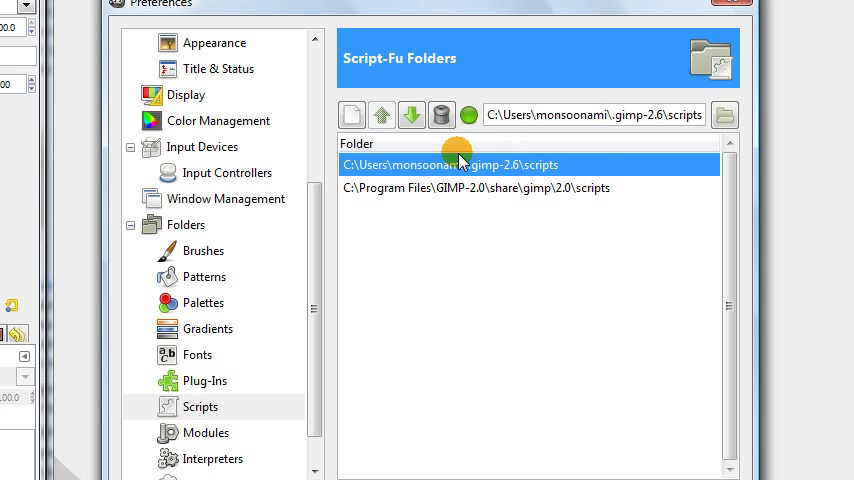
{"action": "mouse_move", "coordinate": [572, 164]}
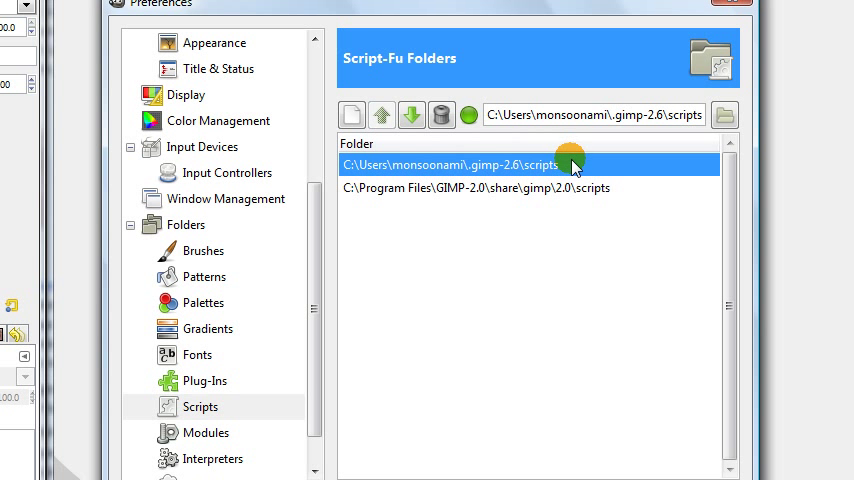
{"action": "mouse_move", "coordinate": [375, 170]}
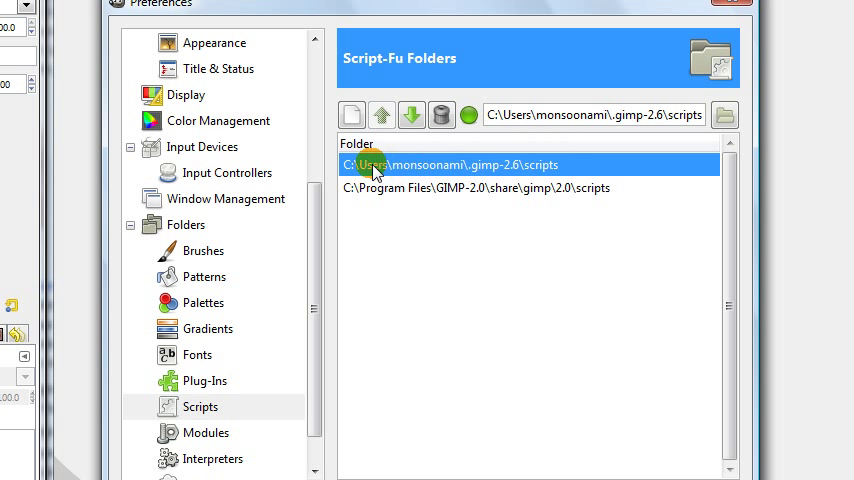
{"action": "mouse_move", "coordinate": [444, 188]}
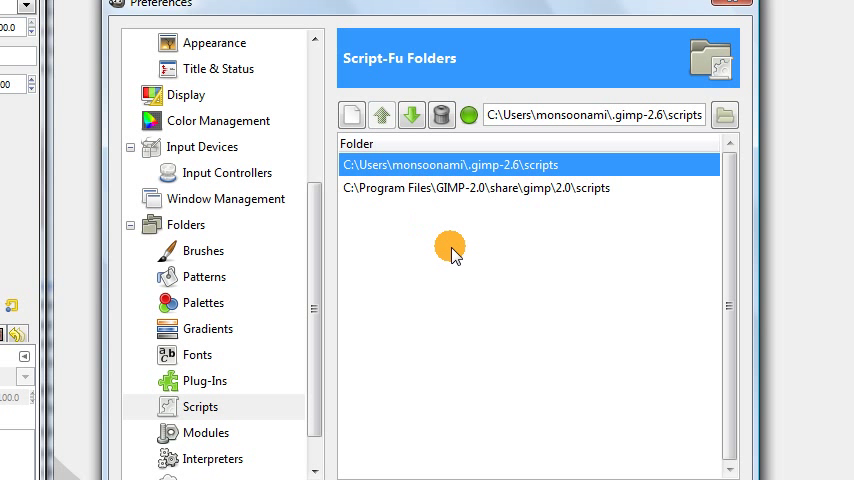
{"action": "mouse_move", "coordinate": [488, 330]}
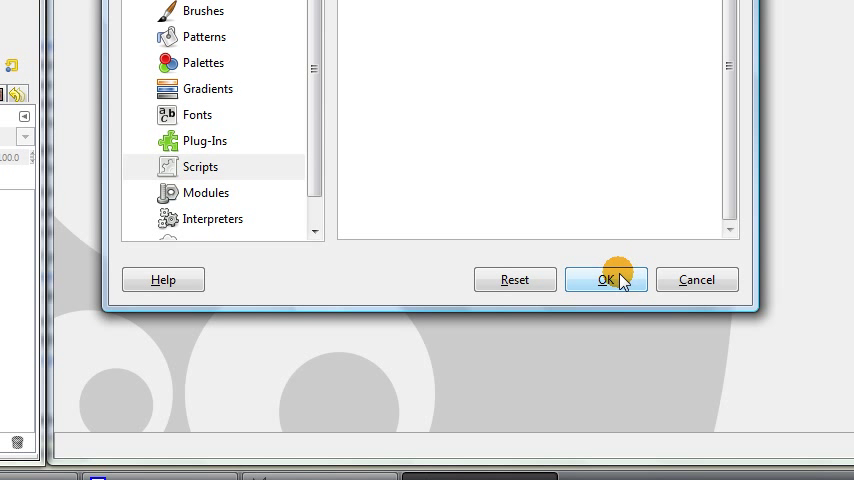
{"action": "left_click", "coordinate": [606, 279]}
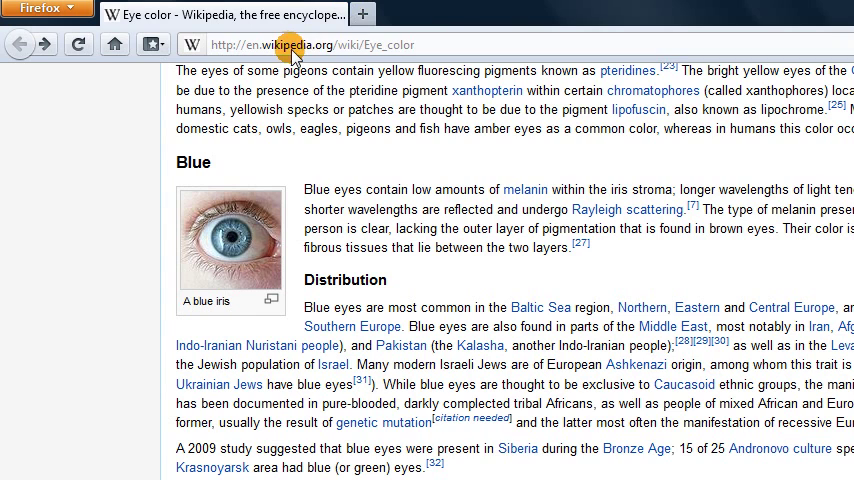
{"action": "mouse_move", "coordinate": [375, 61]}
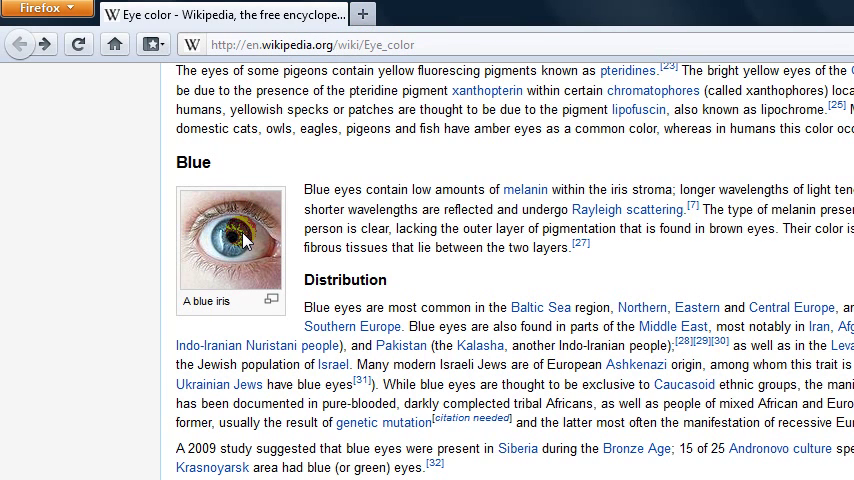
Open the full-size Blueye.JPG photo and right-click it to copy
{"action": "left_click", "coordinate": [231, 237]}
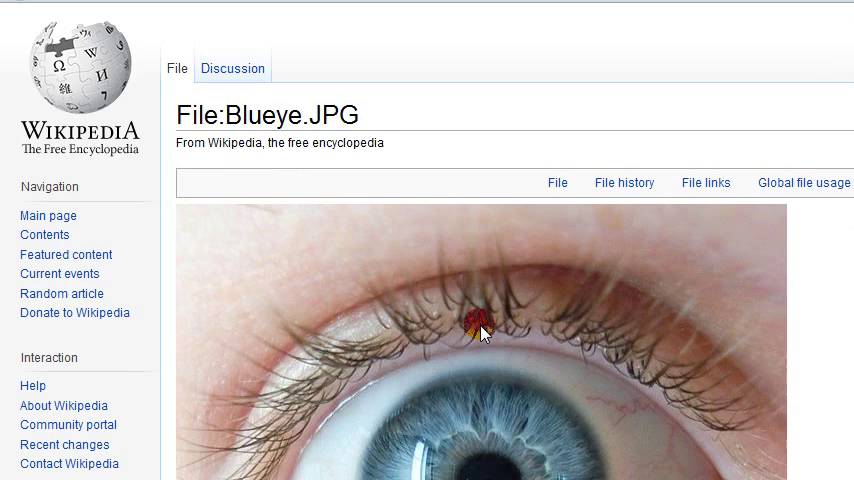
{"action": "scroll", "scroll_direction": "down", "scroll_amount": 3}
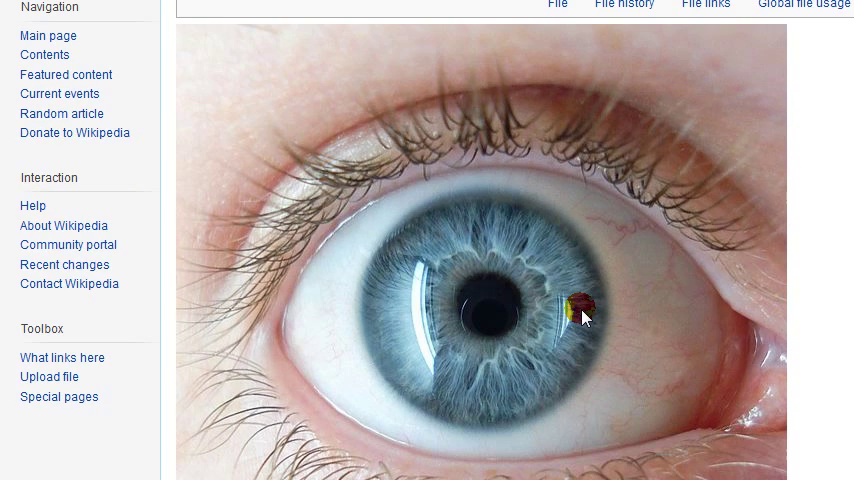
{"action": "right_click", "coordinate": [584, 314]}
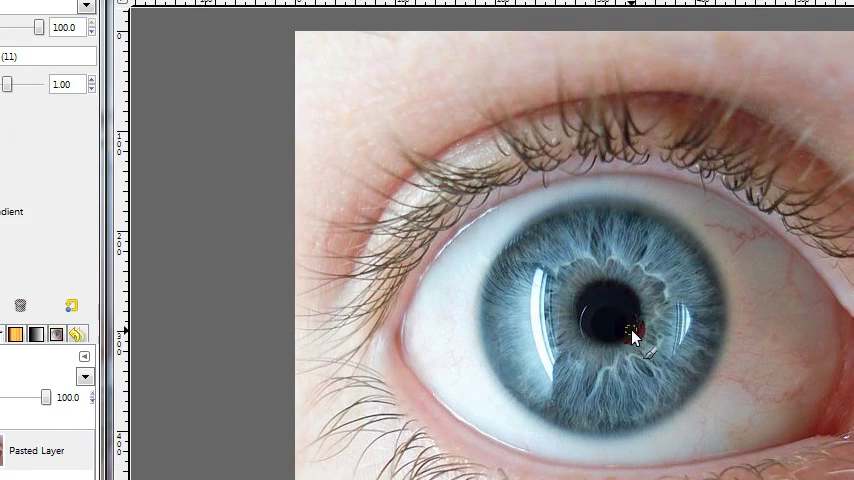
Scale the pasted eye image to 400 × 392 pixels and drag around the iris
{"action": "left_click", "coordinate": [289, 40]}
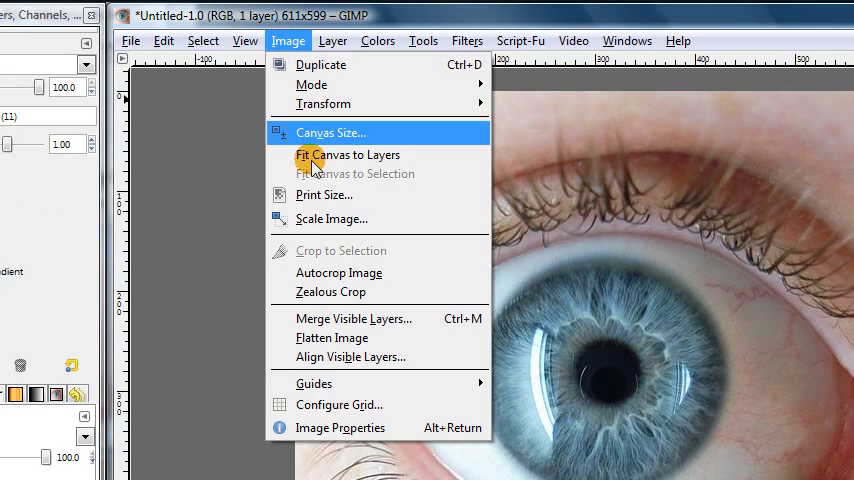
{"action": "left_click", "coordinate": [331, 218]}
{"action": "type", "text": "400"}
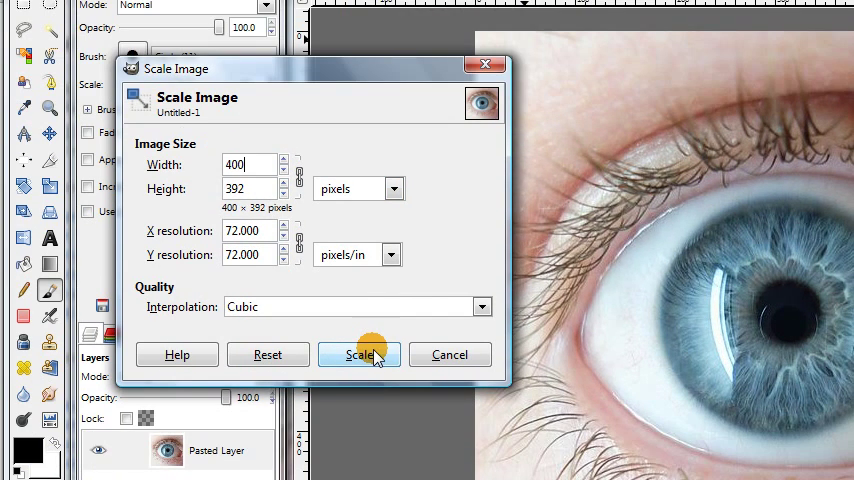
{"action": "left_click", "coordinate": [358, 354]}
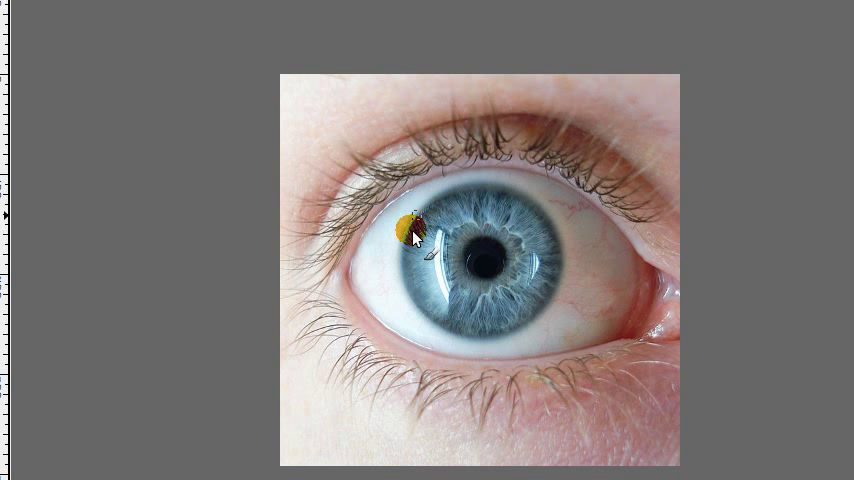
{"action": "left_click_drag", "start_coordinate": [413, 233], "coordinate": [500, 335]}
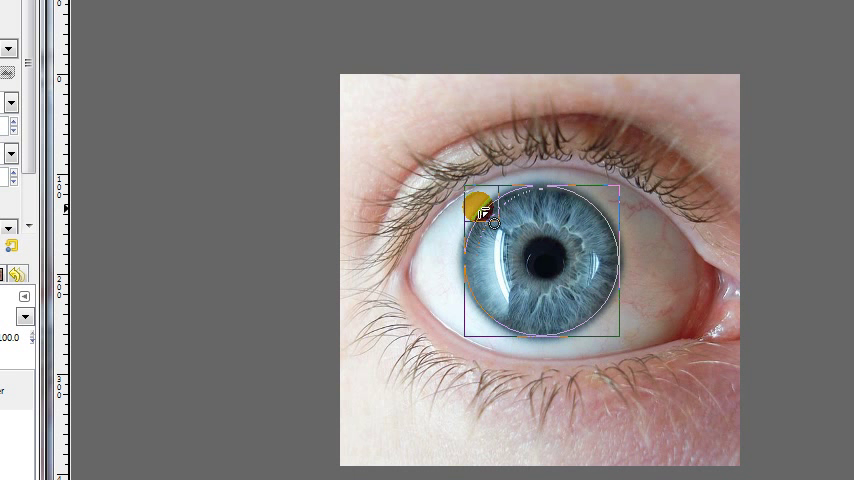
Draw an ellipse around the iris and set the next ellipse to intersect it
{"action": "left_click_drag", "start_coordinate": [478, 208], "coordinate": [528, 320]}
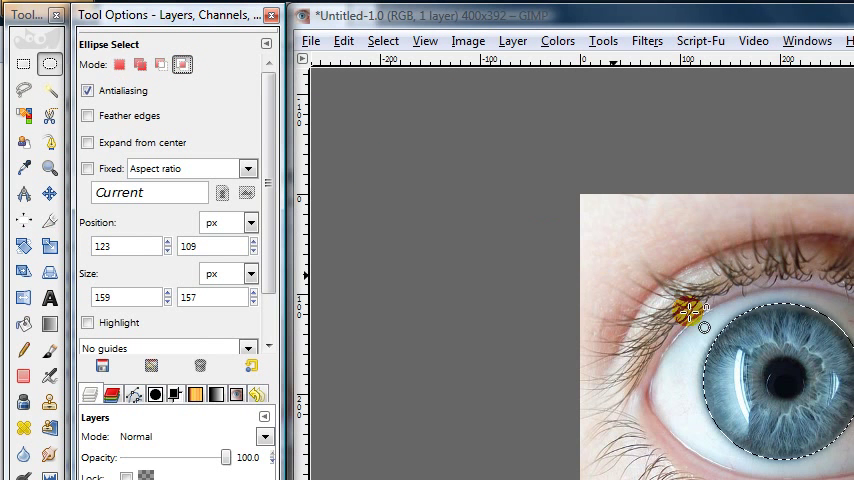
{"action": "key", "text": "Tab"}
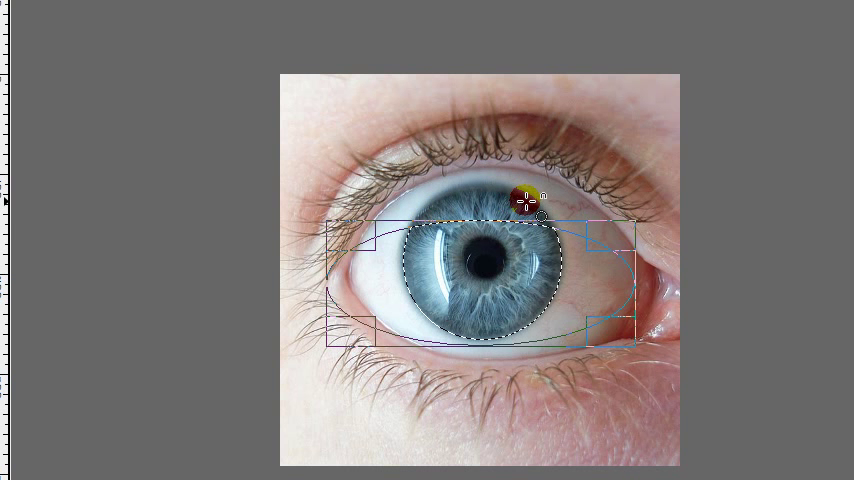
{"action": "mouse_move", "coordinate": [610, 138]}
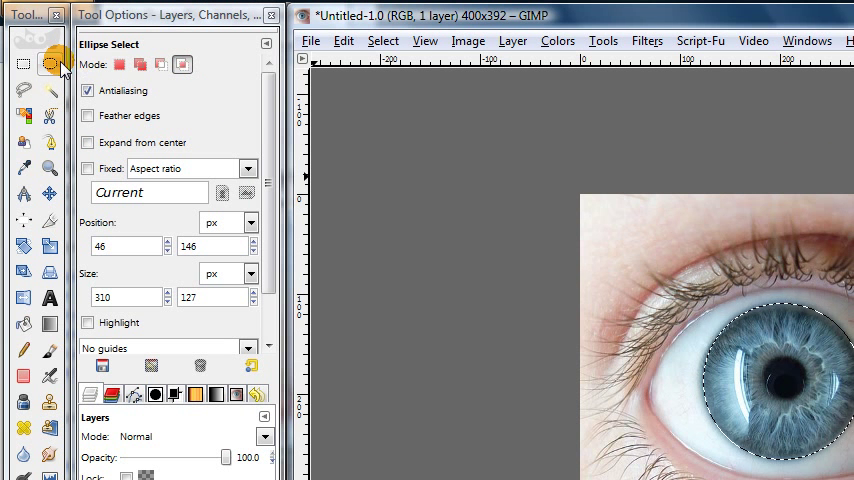
{"action": "mouse_move", "coordinate": [159, 65]}
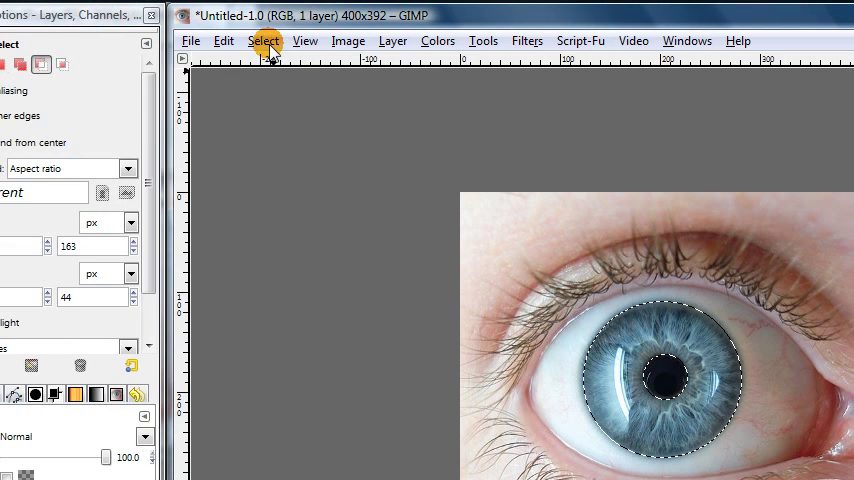
Feather the ring-shaped iris selection by 5 pixels
{"action": "left_click", "coordinate": [264, 40]}
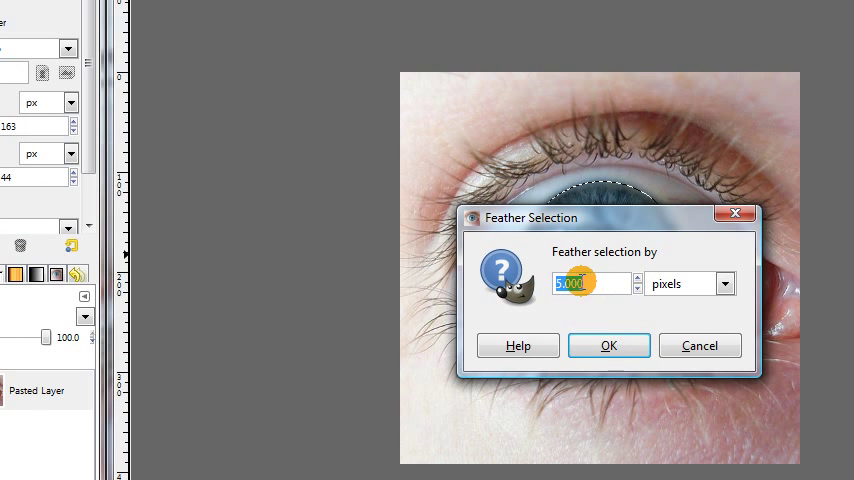
{"action": "left_click", "coordinate": [609, 345]}
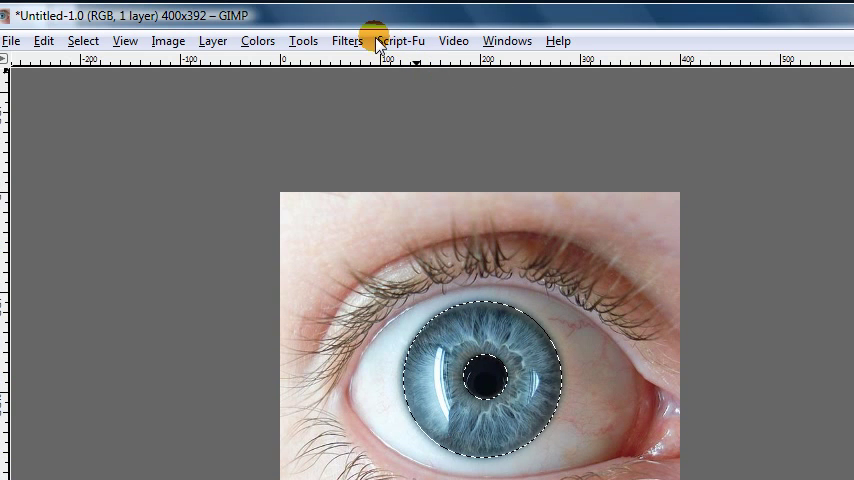
Run Filters > Animation > Color Cycle on the iris selection with 8 frames
{"action": "left_click", "coordinate": [346, 40]}
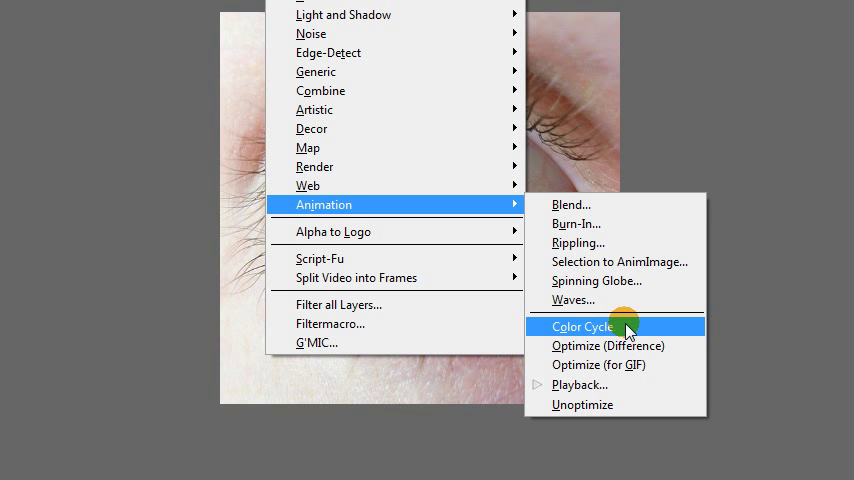
{"action": "mouse_move", "coordinate": [620, 328]}
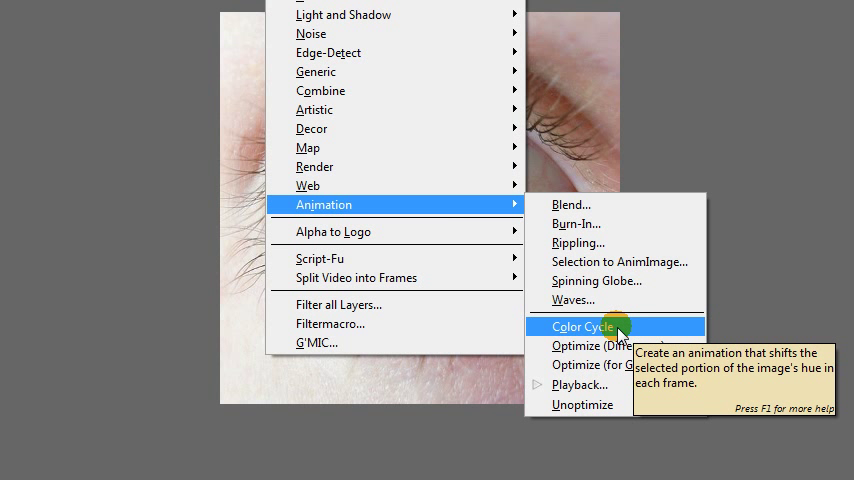
{"action": "left_click", "coordinate": [577, 326]}
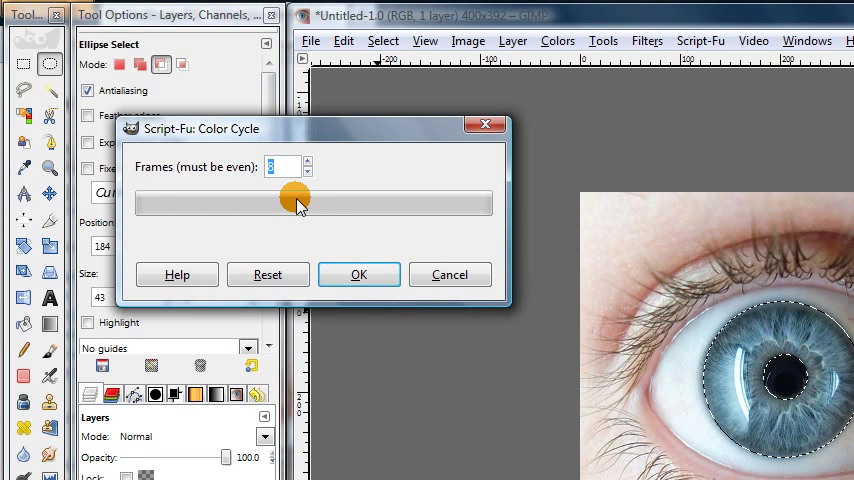
{"action": "left_click", "coordinate": [283, 166]}
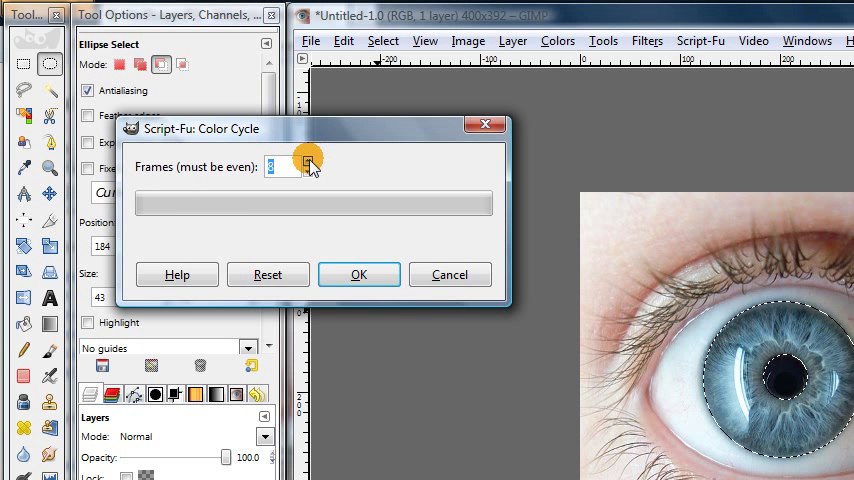
{"action": "left_click", "coordinate": [304, 160]}
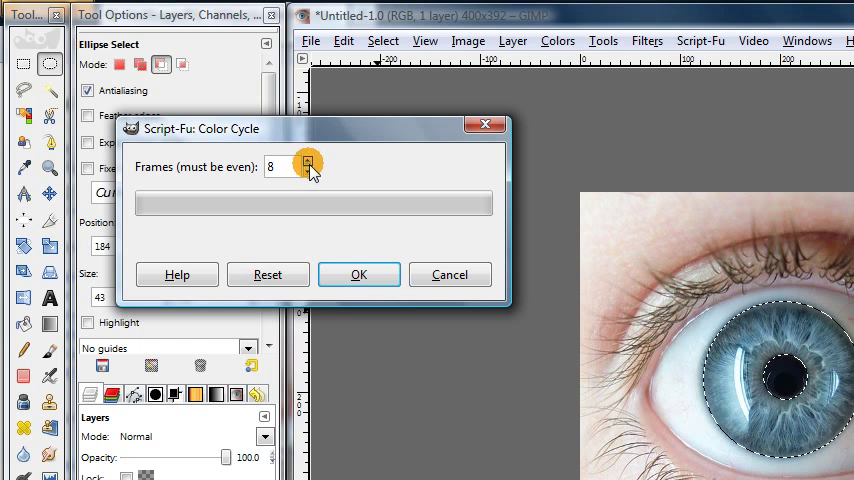
{"action": "left_click", "coordinate": [305, 160]}
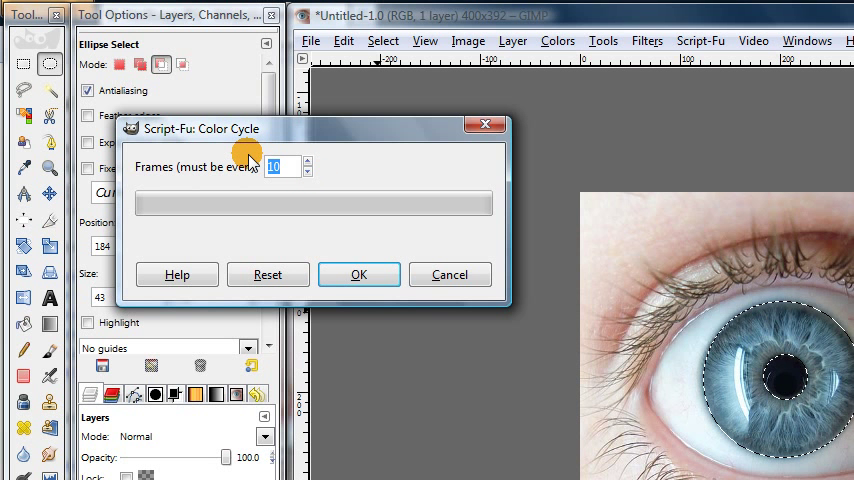
{"action": "left_click", "coordinate": [312, 173]}
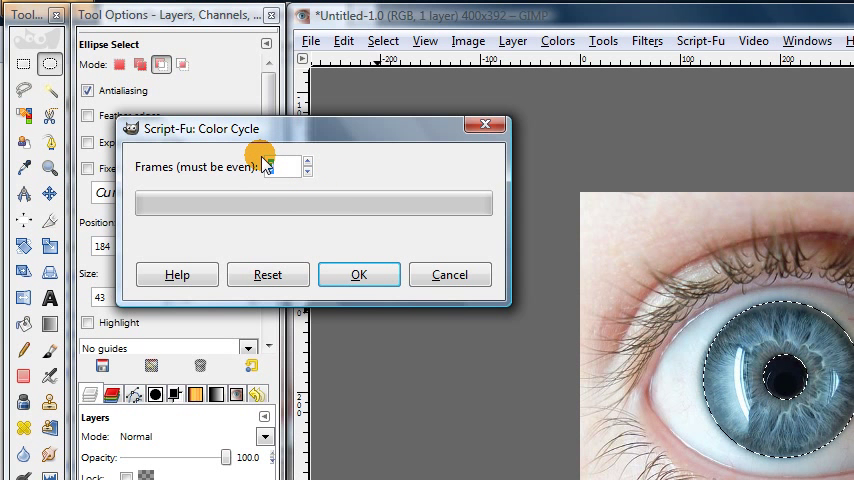
{"action": "type", "text": "8"}
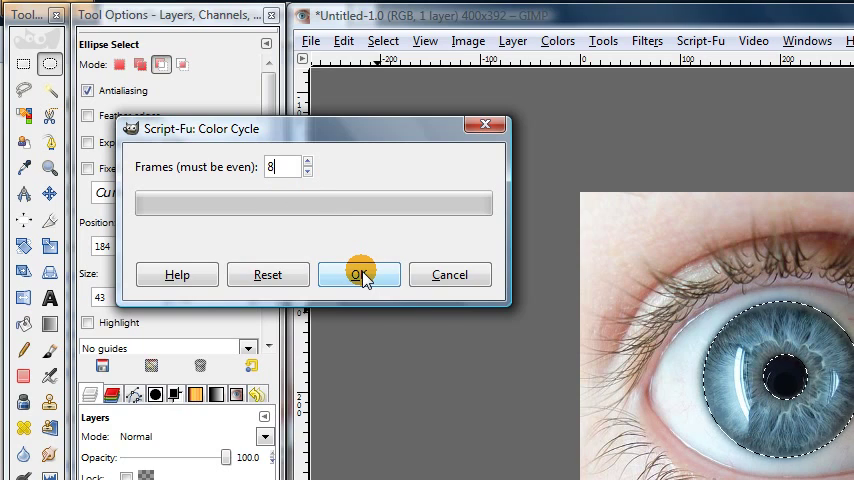
{"action": "left_click", "coordinate": [360, 274]}
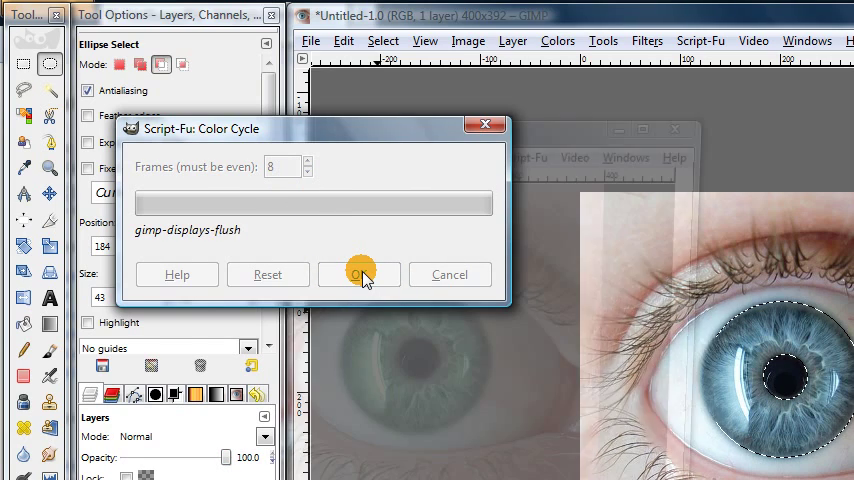
Let Color Cycle finish, producing the 8-layer Untitled-2.0 image with a green iris
{"action": "left_click", "coordinate": [359, 274]}
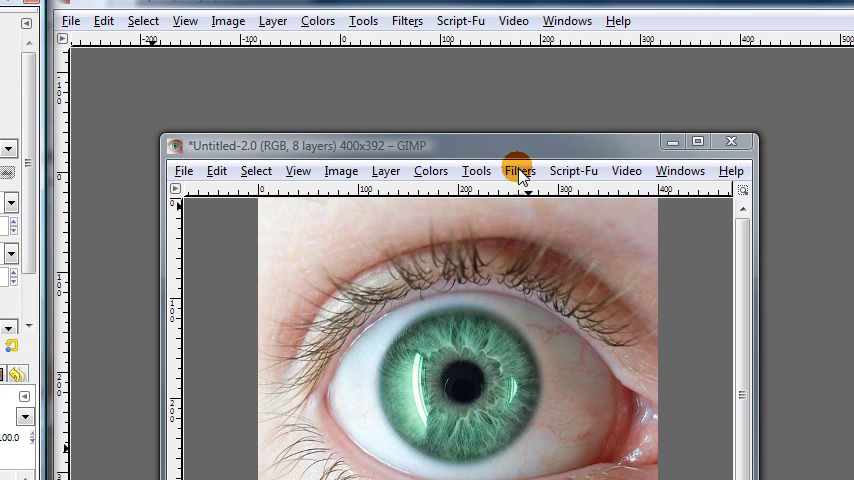
{"action": "left_click", "coordinate": [519, 170]}
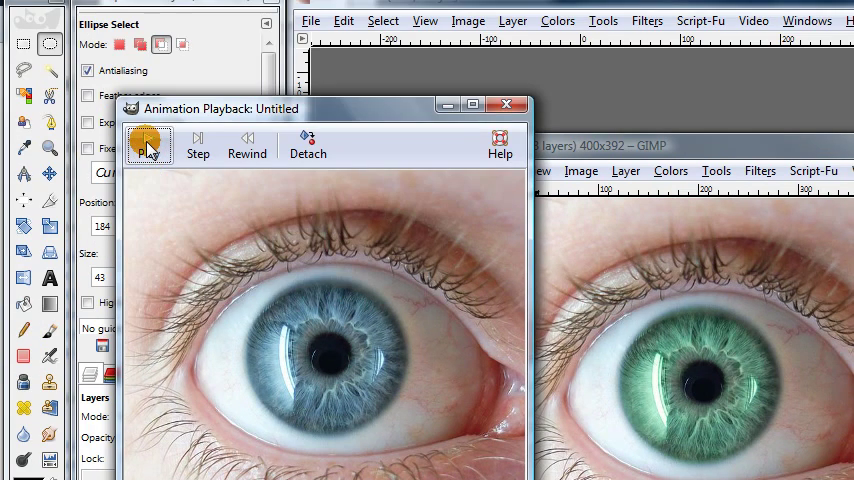
{"action": "mouse_move", "coordinate": [148, 147]}
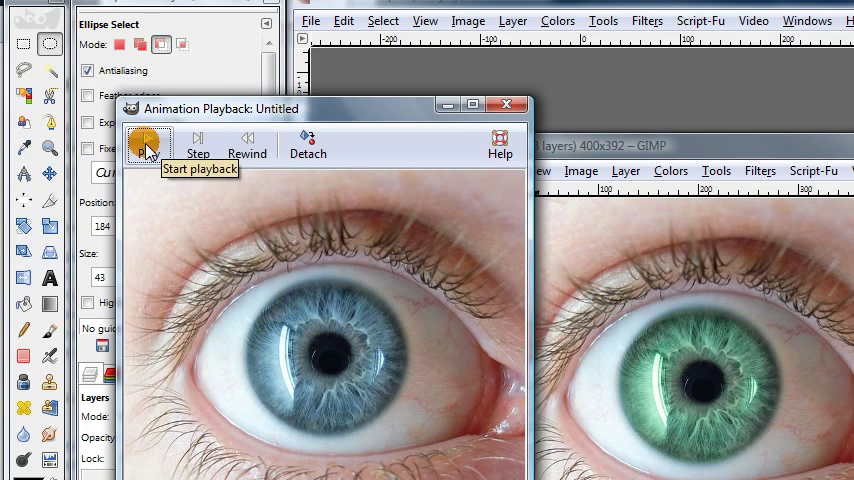
{"action": "left_click", "coordinate": [148, 143]}
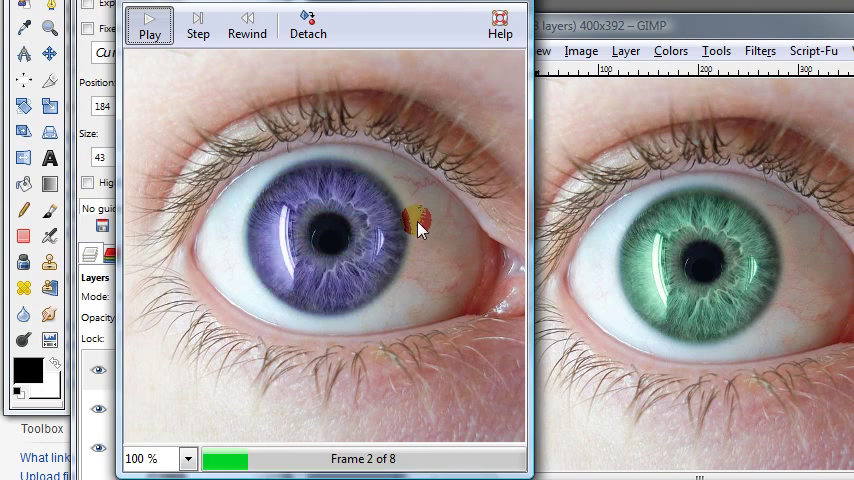
{"action": "left_click", "coordinate": [152, 25]}
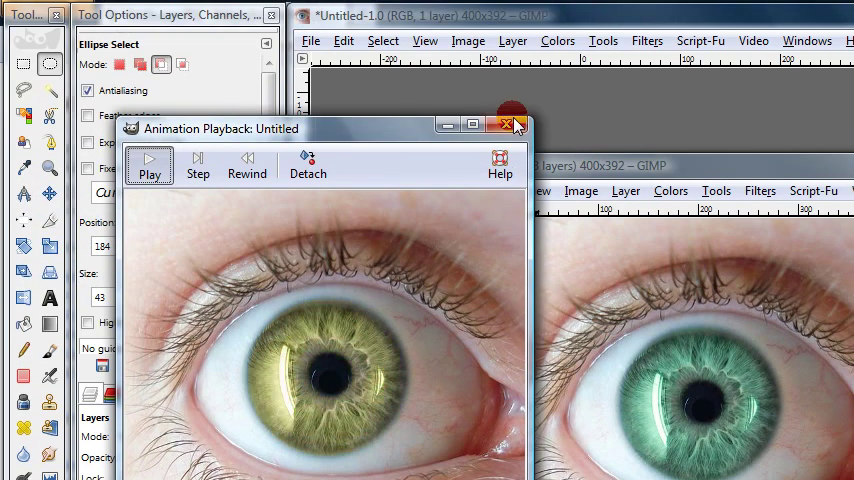
{"action": "left_click", "coordinate": [508, 123]}
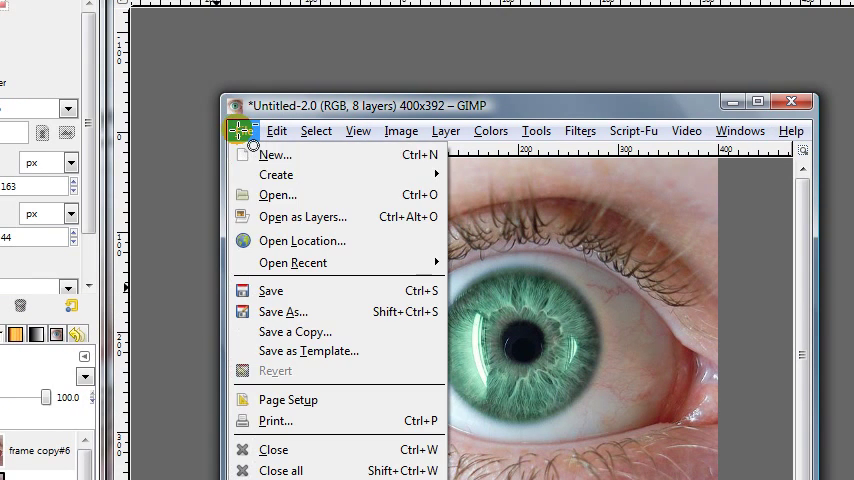
Save the animation as eye.gif looping forever, and close the original image unsaved
{"action": "left_click", "coordinate": [283, 311]}
{"action": "type", "text": "eye"}
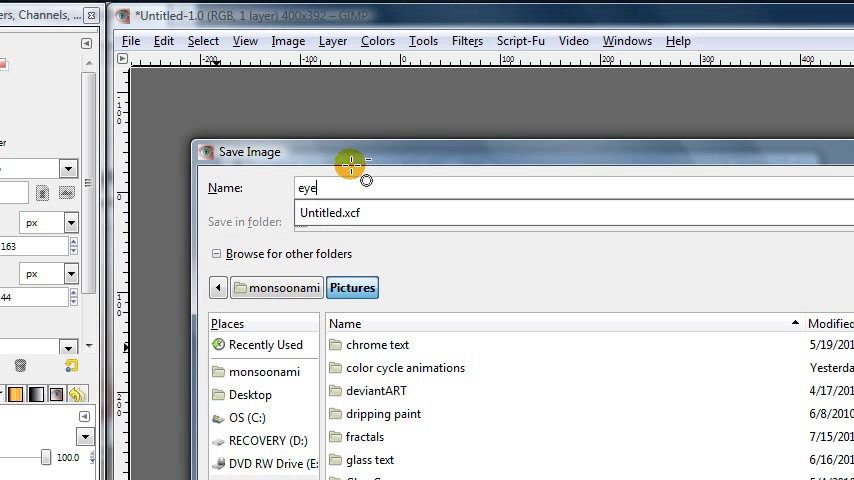
{"action": "type", "text": ".g"}
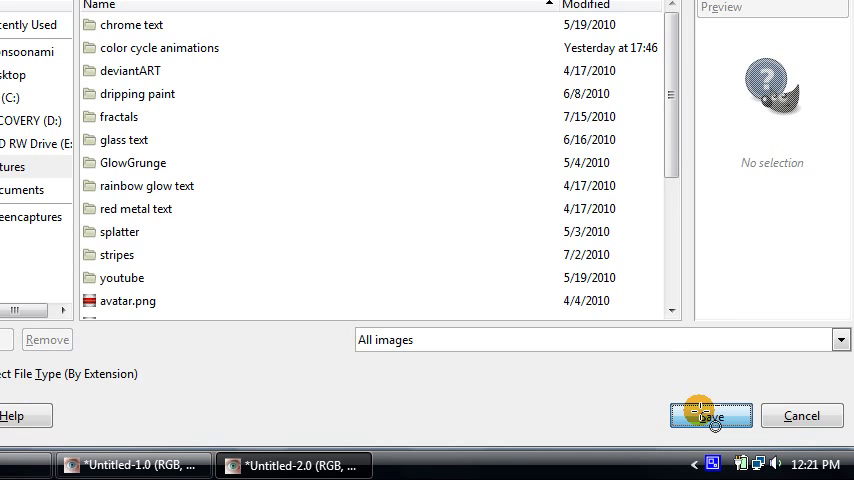
{"action": "left_click", "coordinate": [707, 415]}
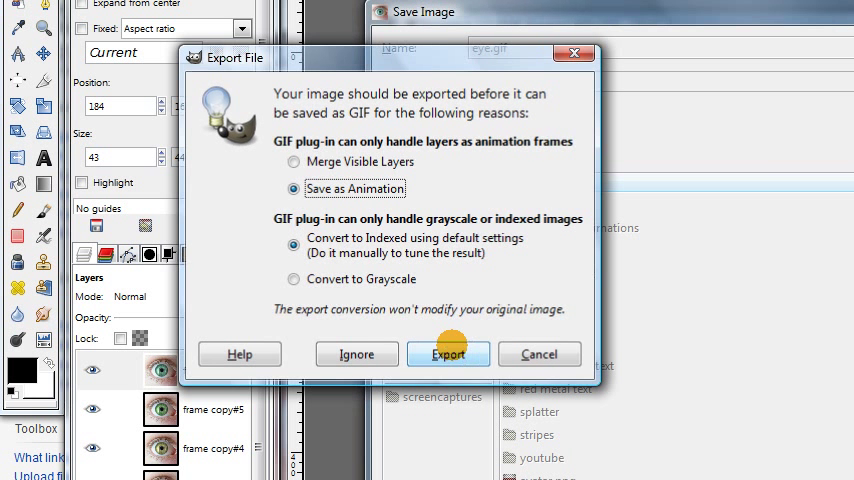
{"action": "left_click", "coordinate": [448, 354]}
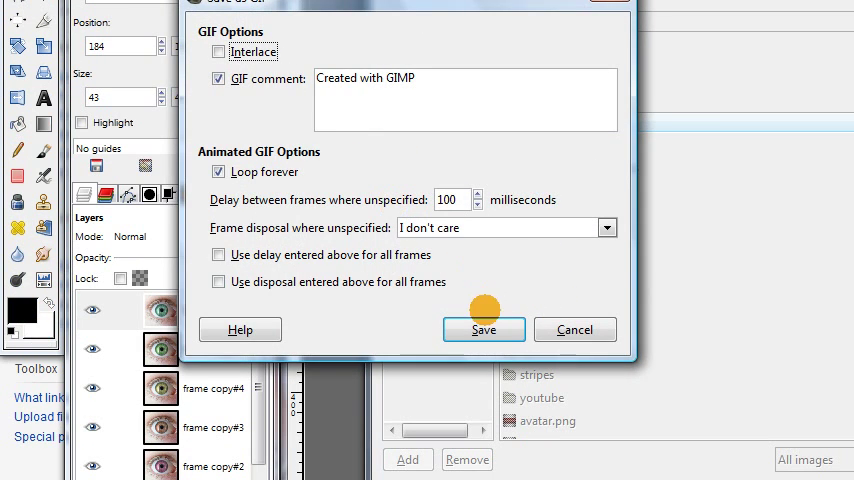
{"action": "left_click", "coordinate": [484, 329]}
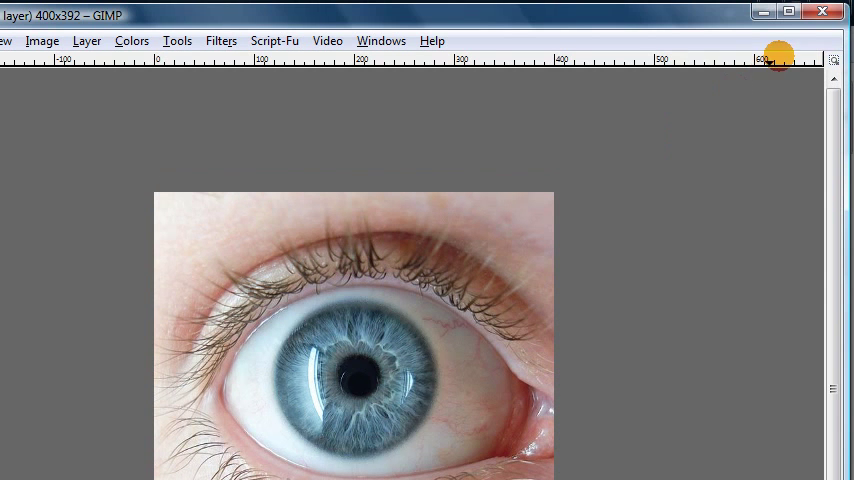
{"action": "left_click", "coordinate": [824, 11]}
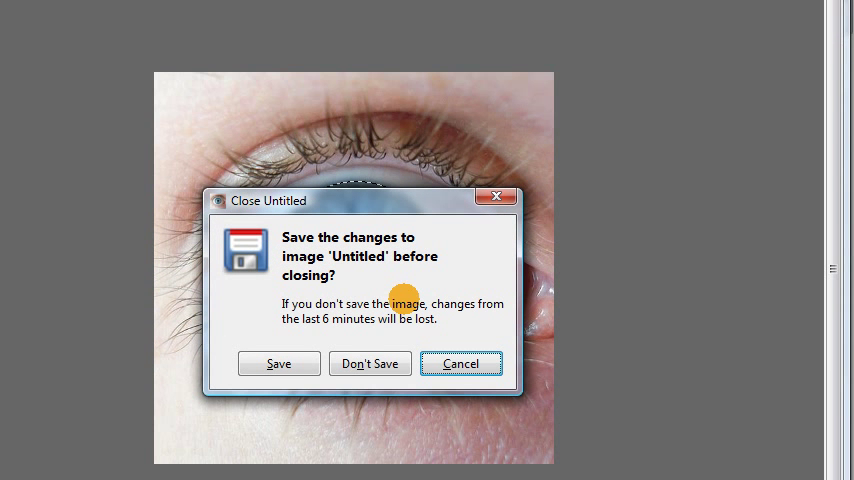
{"action": "left_click", "coordinate": [370, 363]}
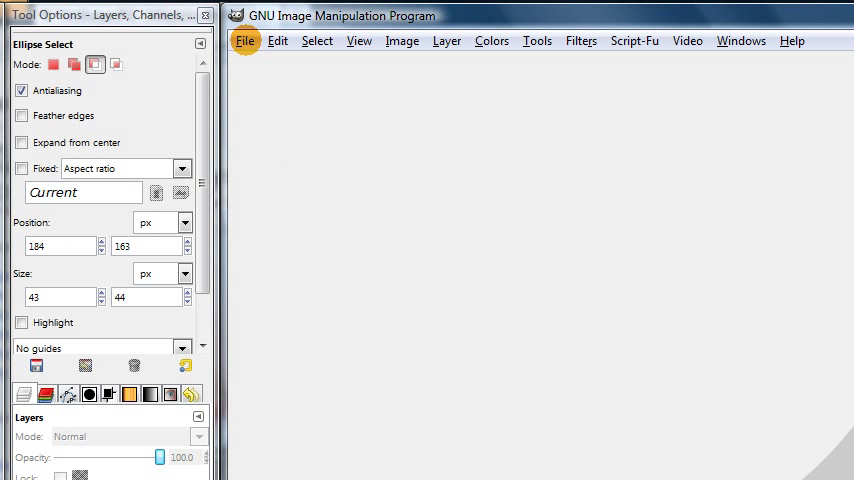
Create a new blank image 300 pixels wide and 300 pixels high
{"action": "left_click", "coordinate": [244, 40]}
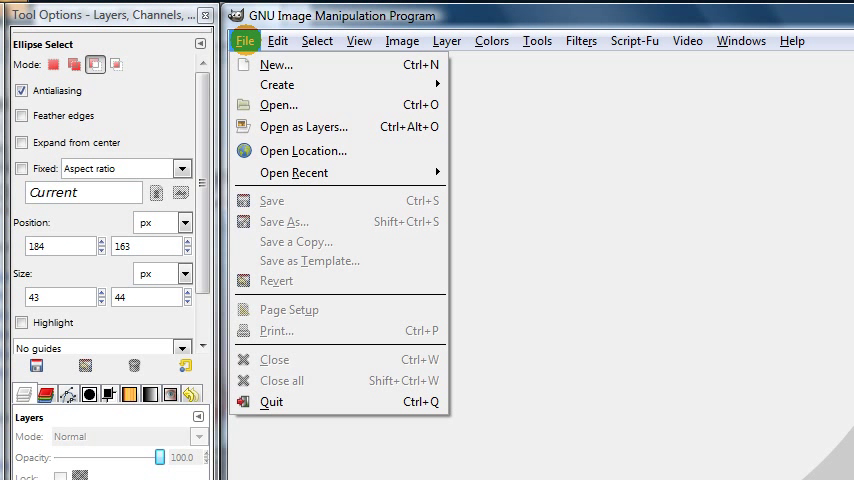
{"action": "mouse_move", "coordinate": [260, 65]}
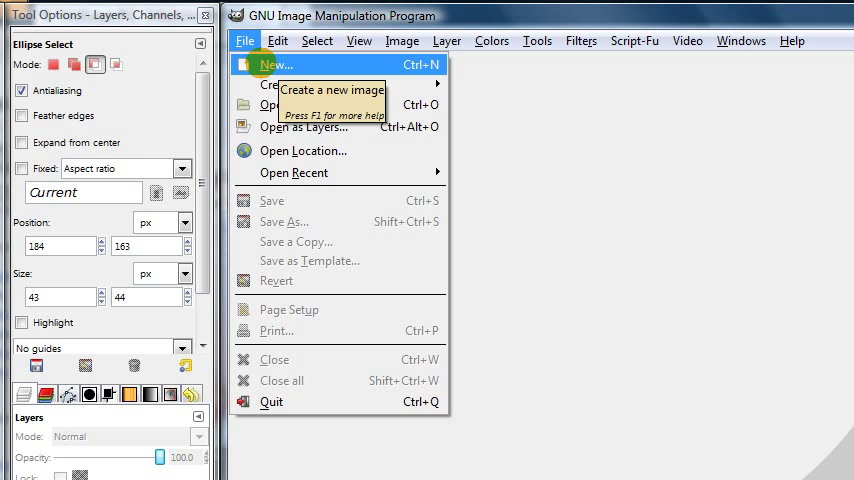
{"action": "left_click", "coordinate": [263, 64]}
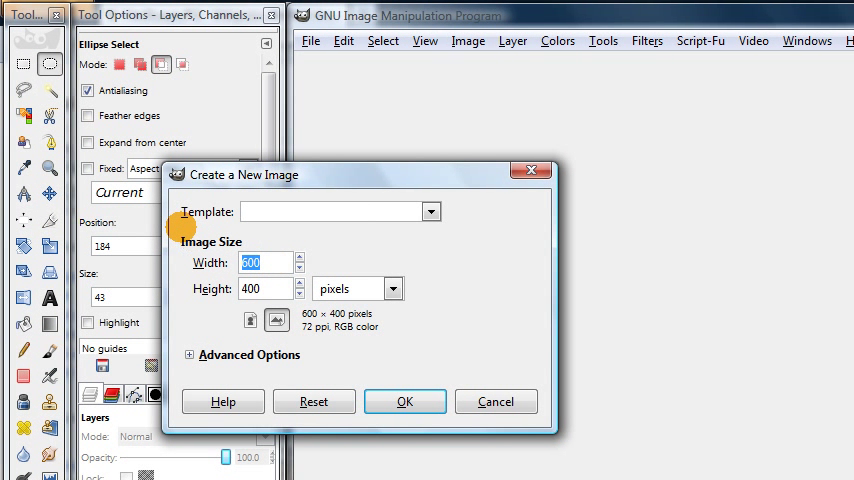
{"action": "type", "text": "300"}
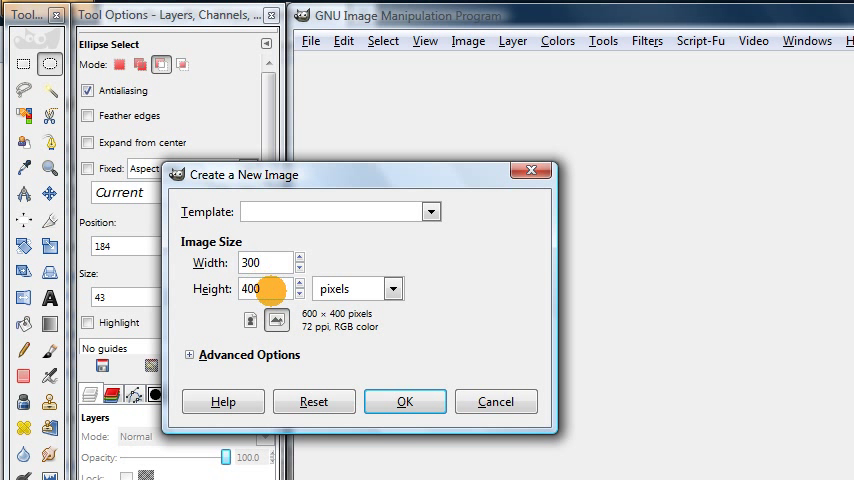
{"action": "type", "text": "300"}
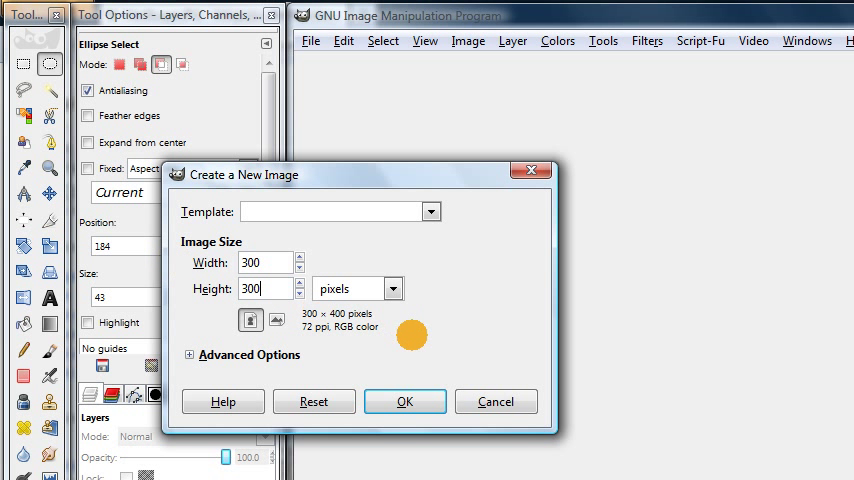
{"action": "left_click", "coordinate": [405, 401]}
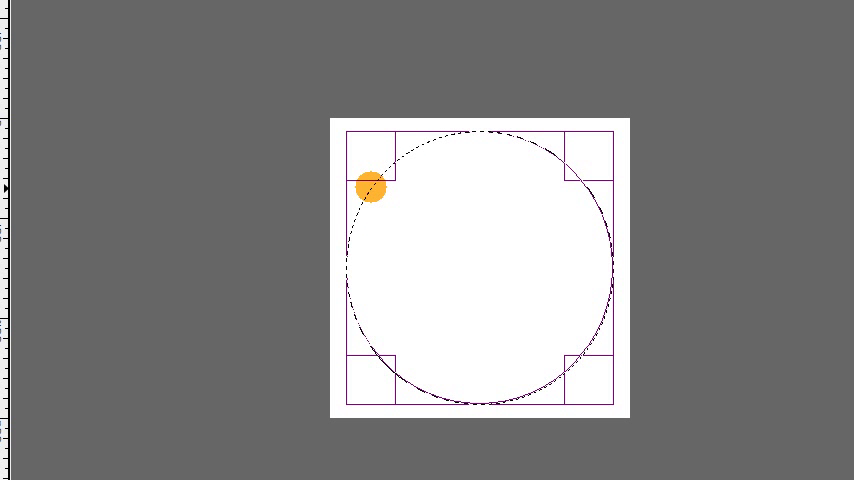
Drag a circular selection and stretch it to about 268 × 274 pixels
{"action": "left_click_drag", "start_coordinate": [370, 189], "coordinate": [407, 207]}
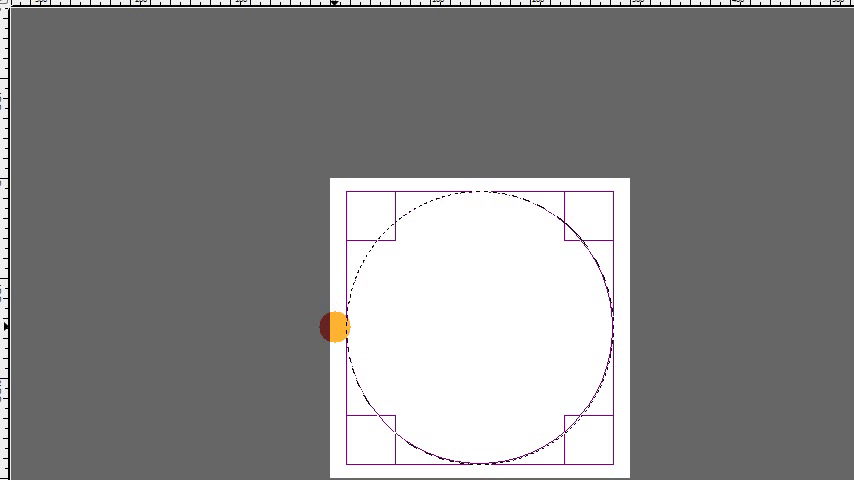
{"action": "left_click_drag", "start_coordinate": [333, 325], "coordinate": [481, 318]}
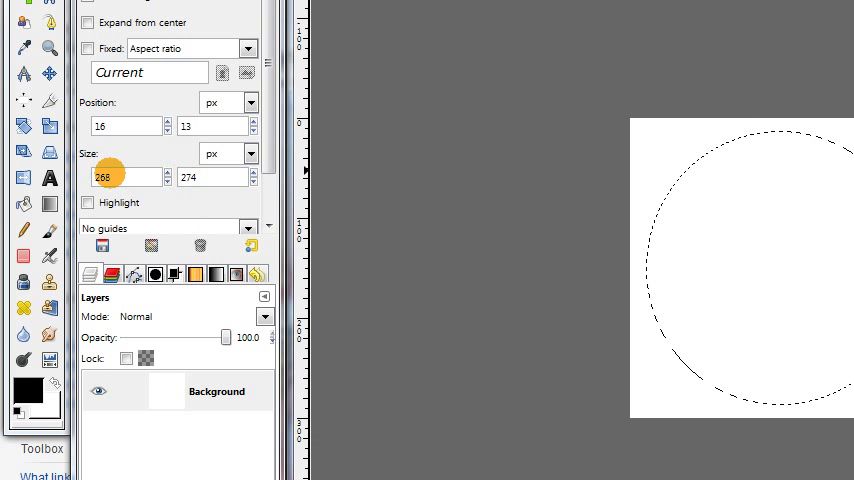
{"action": "mouse_move", "coordinate": [48, 204]}
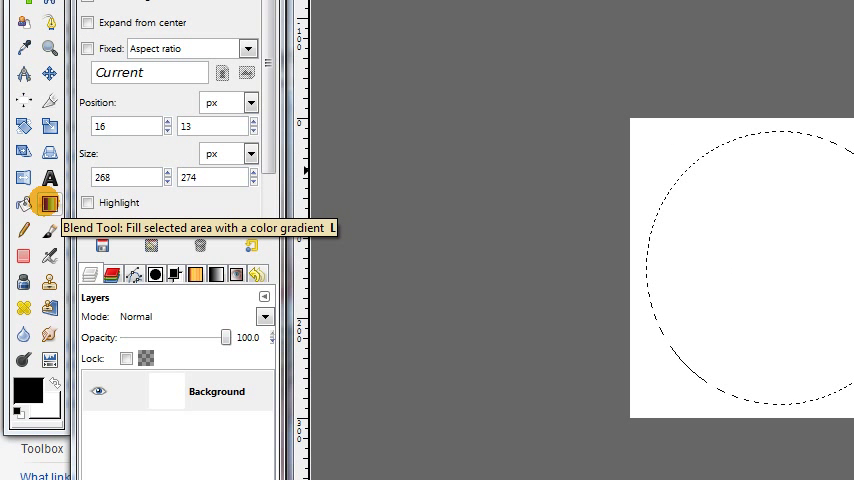
Fill the circle with a Conical rainbow gradient from its centre
{"action": "left_click", "coordinate": [45, 205]}
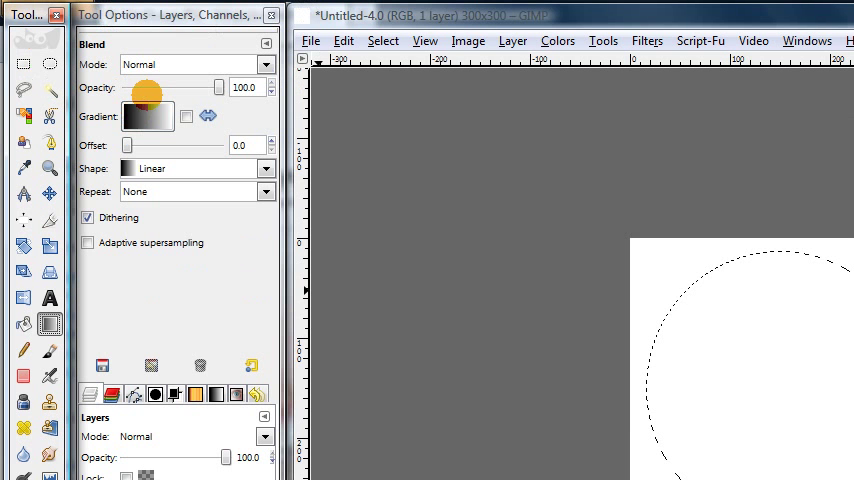
{"action": "left_click", "coordinate": [145, 115]}
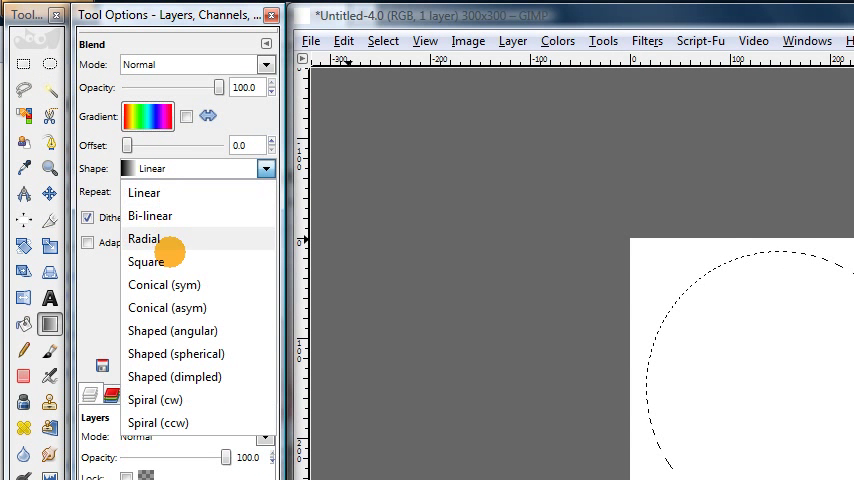
{"action": "mouse_move", "coordinate": [167, 307]}
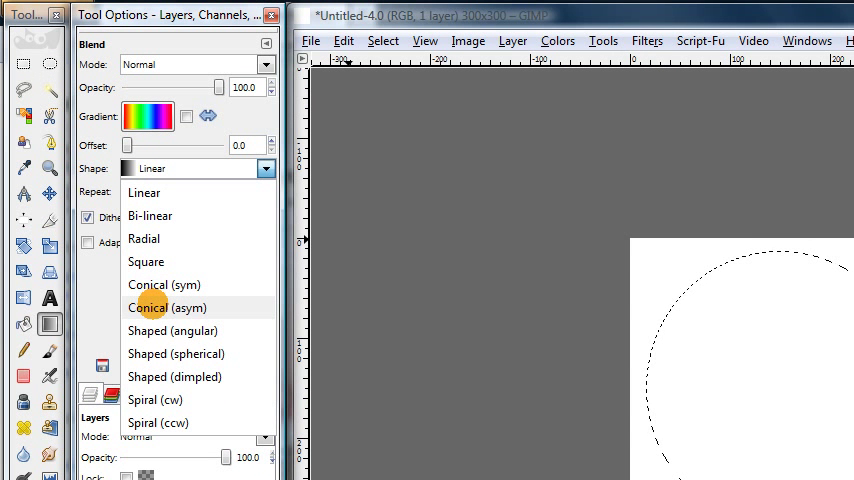
{"action": "mouse_move", "coordinate": [164, 285]}
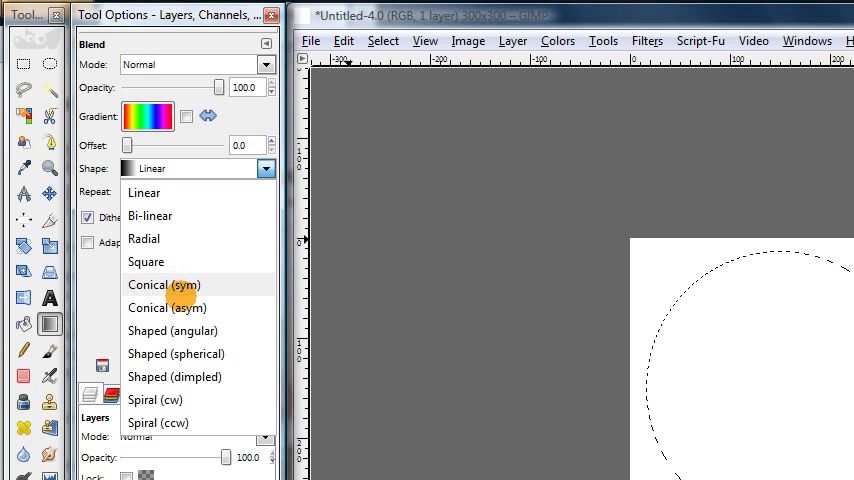
{"action": "left_click", "coordinate": [166, 307]}
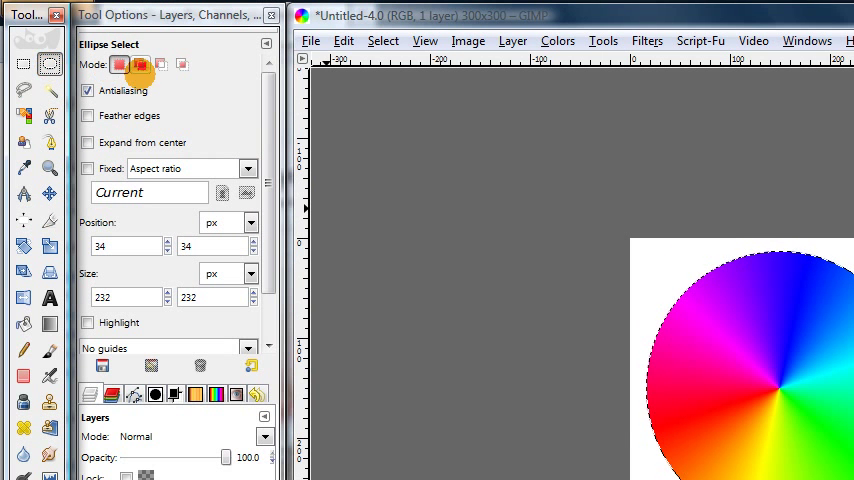
Select a smaller 226×226 circle in Replace mode and bucket-fill it black
{"action": "left_click", "coordinate": [115, 68]}
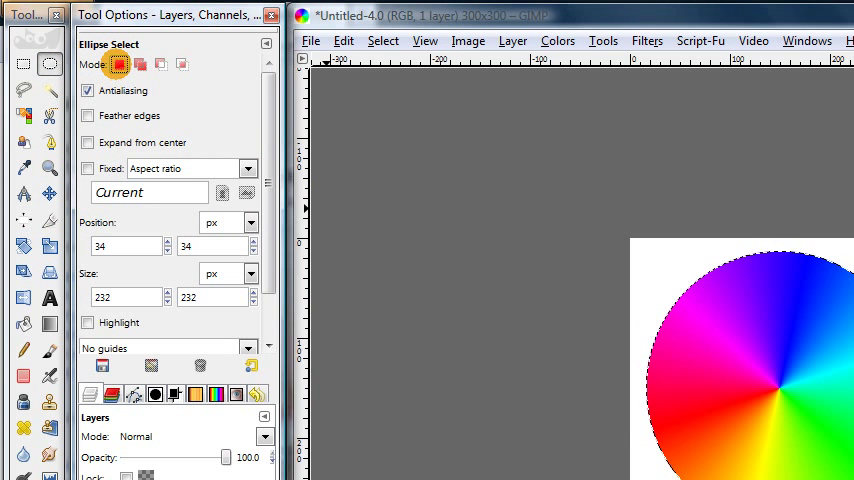
{"action": "mouse_move", "coordinate": [123, 66]}
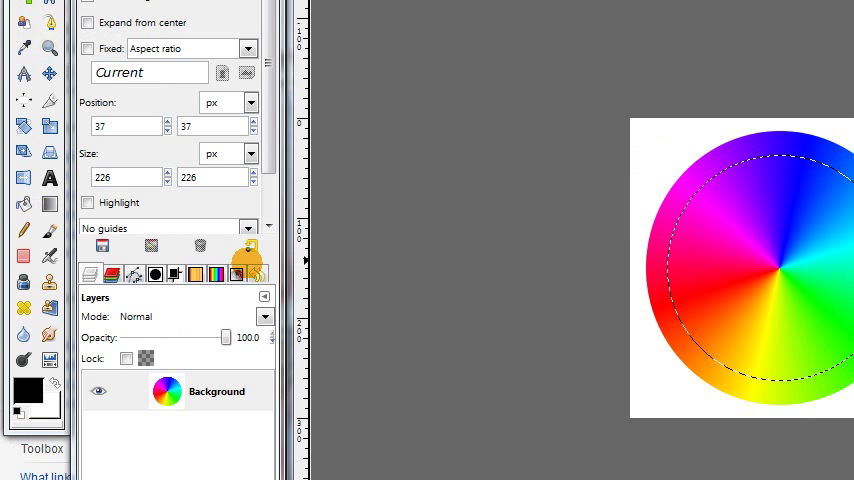
{"action": "left_click", "coordinate": [23, 204]}
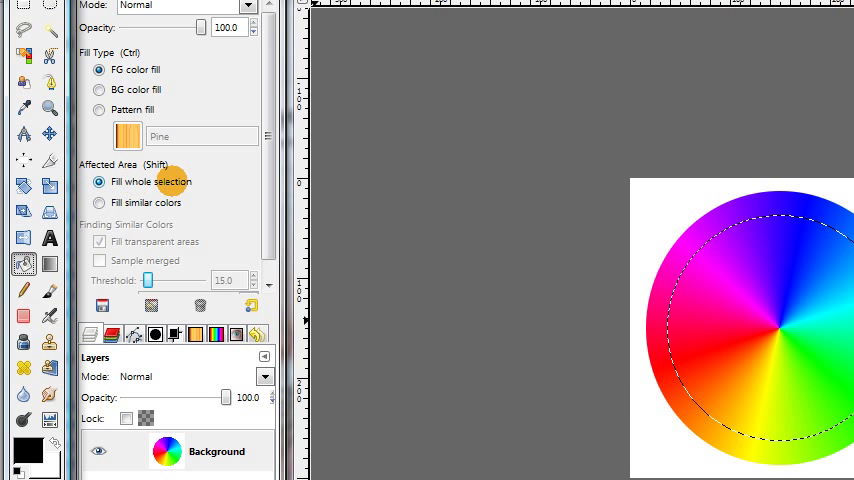
{"action": "scroll", "scroll_direction": "down", "scroll_amount": 3}
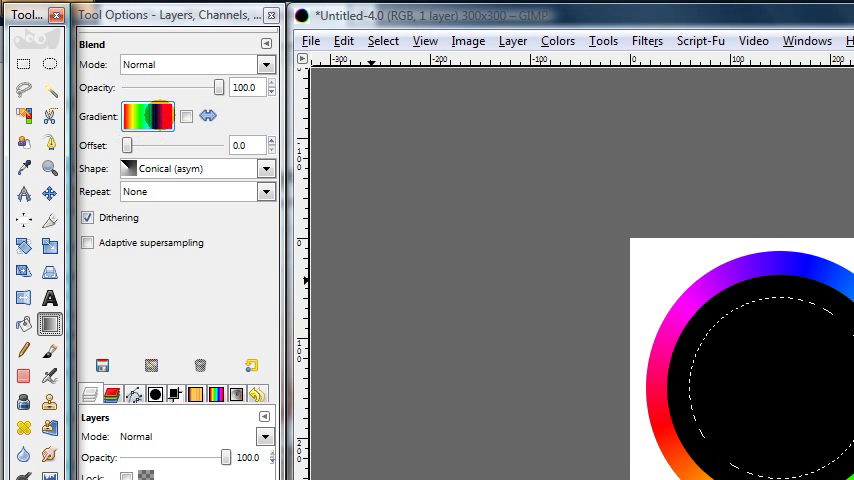
Fill a smaller circle with the rainbow Conical (asym) gradient, leaving a white centre
{"action": "left_click", "coordinate": [148, 116]}
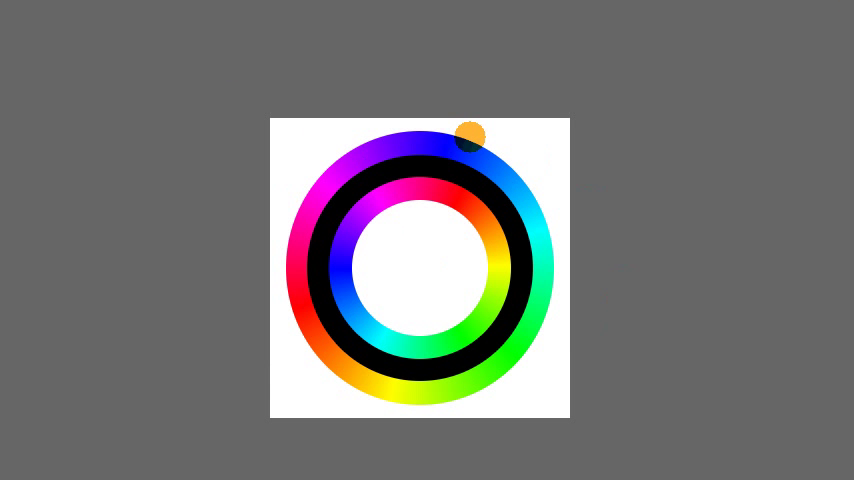
Run Filters > Animation > Color Cycle with 8 frames
{"action": "left_click", "coordinate": [323, 223]}
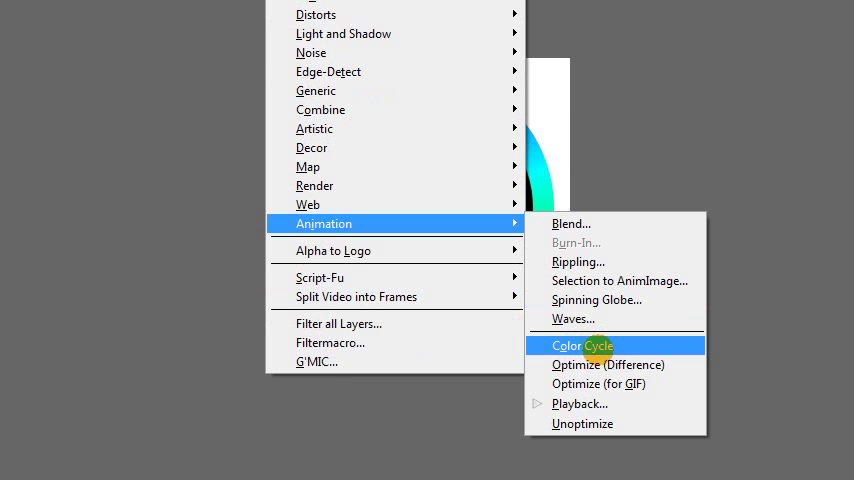
{"action": "left_click", "coordinate": [581, 345]}
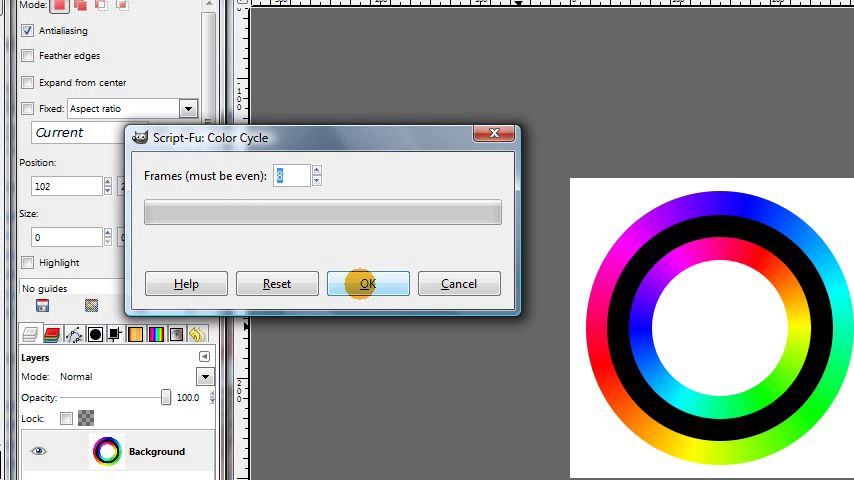
{"action": "left_click", "coordinate": [368, 283]}
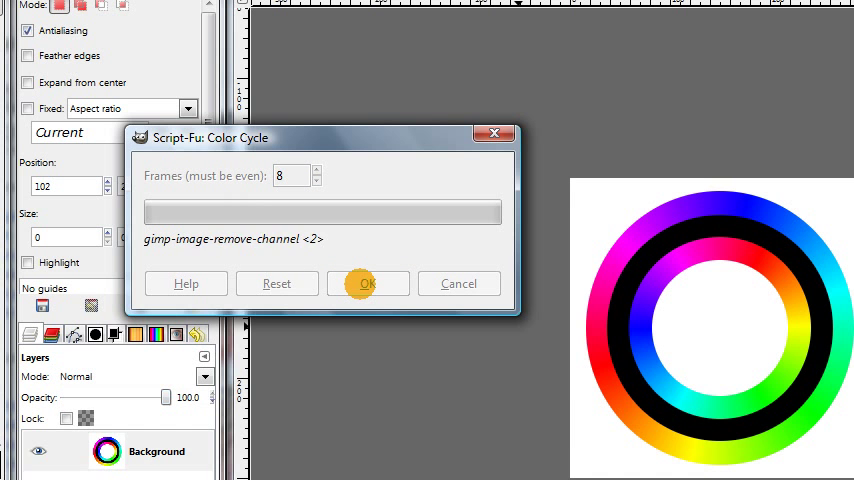
{"action": "left_click", "coordinate": [368, 283]}
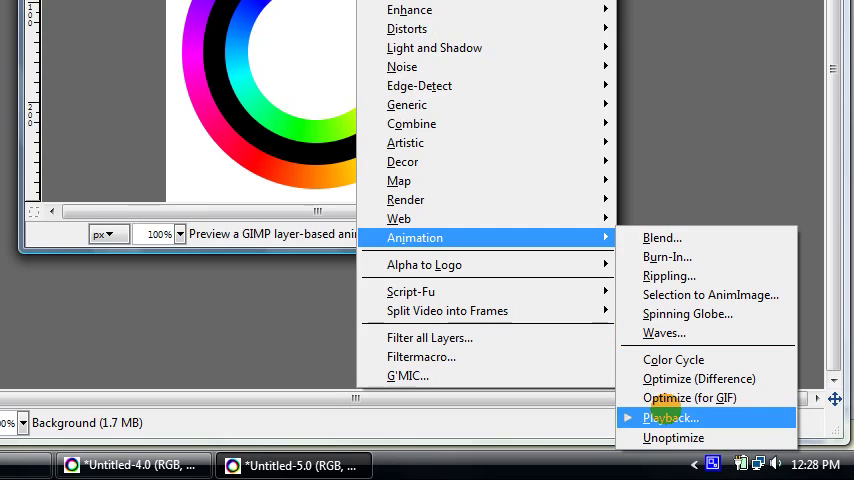
Preview the colour-cycling rings in Animation Playback, then close the preview
{"action": "left_click", "coordinate": [666, 418]}
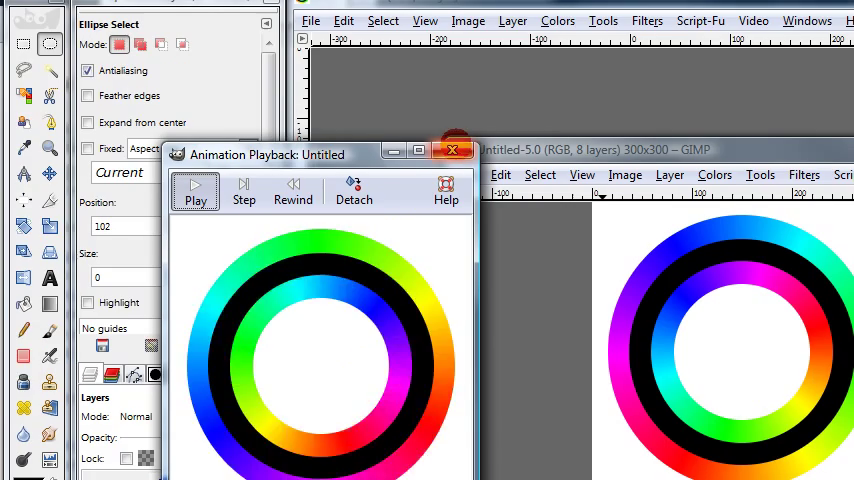
{"action": "left_click", "coordinate": [452, 150]}
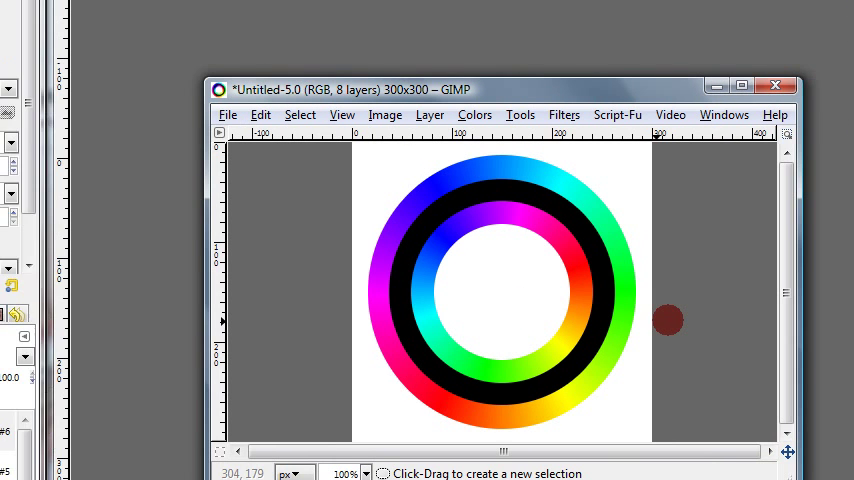